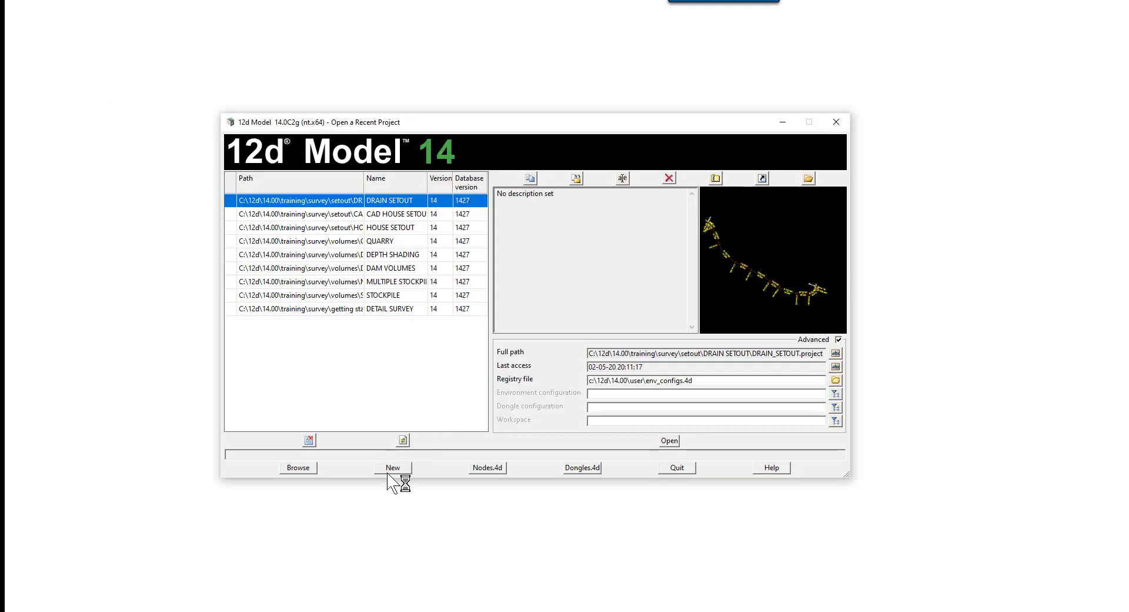
# - Create the project CULDESAC SETOUT in the training\survey\setout folder
pyautogui.click(392, 467)
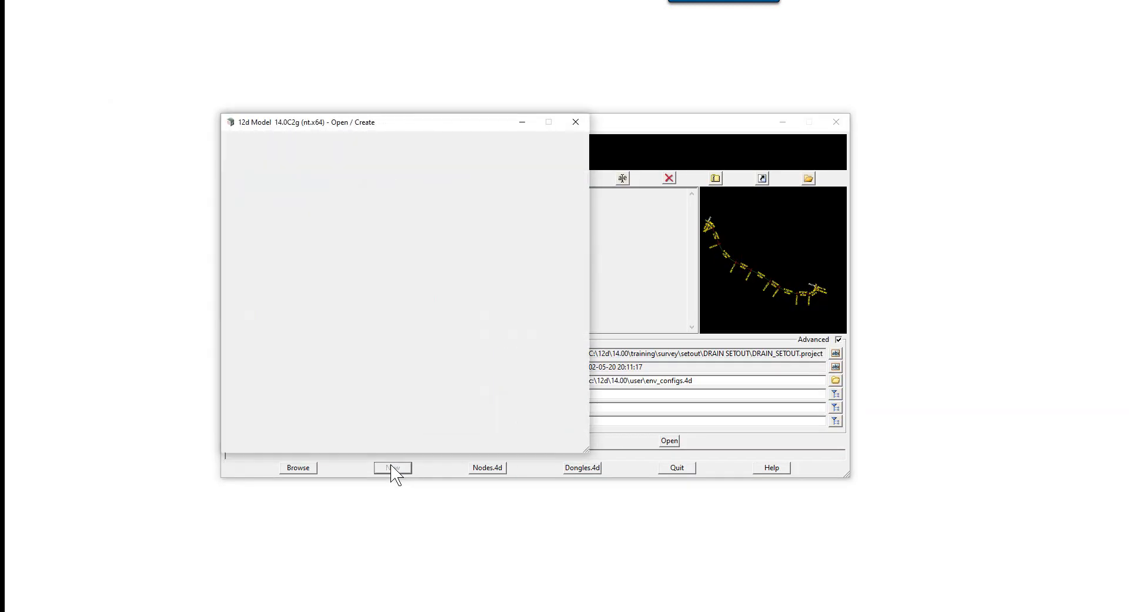
pyautogui.click(393, 467)
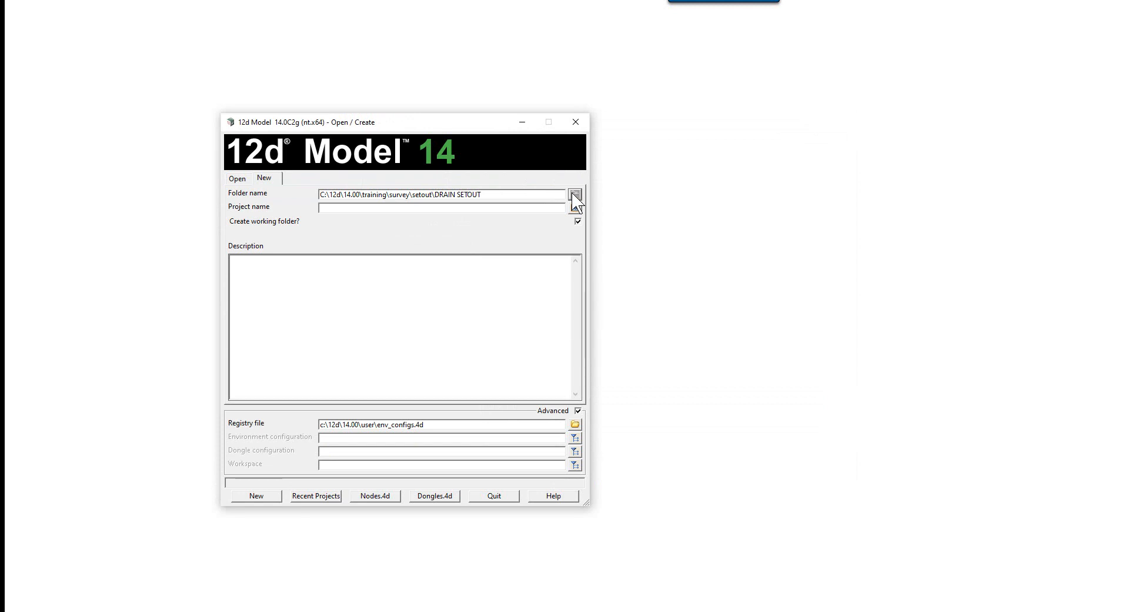
pyautogui.click(575, 195)
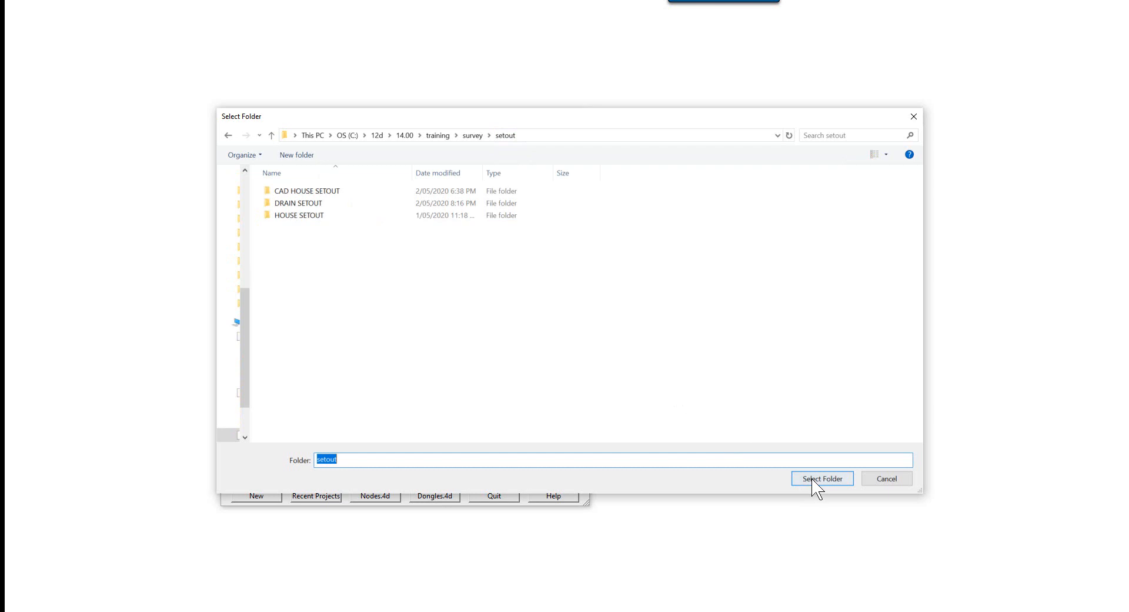
pyautogui.click(822, 478)
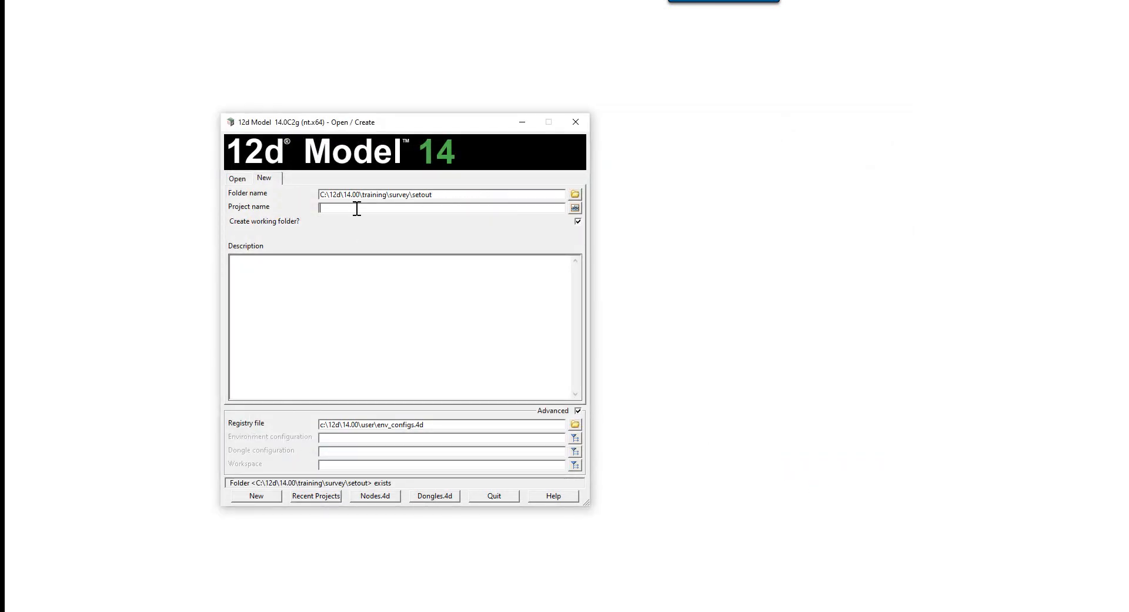
pyautogui.write('CU')
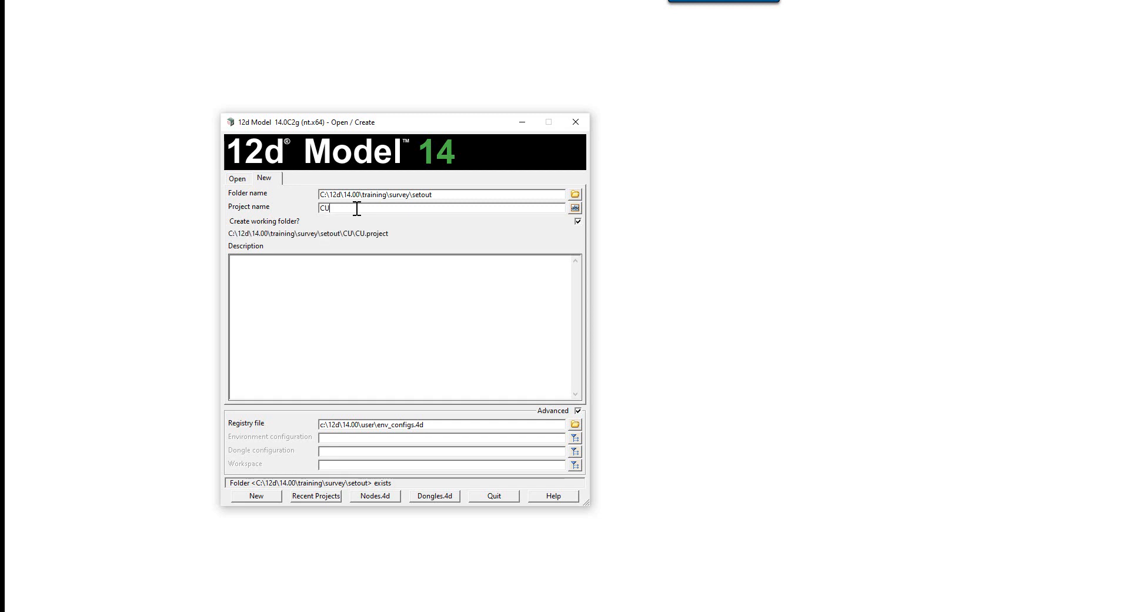
pyautogui.write('LDESAC SETOUT')
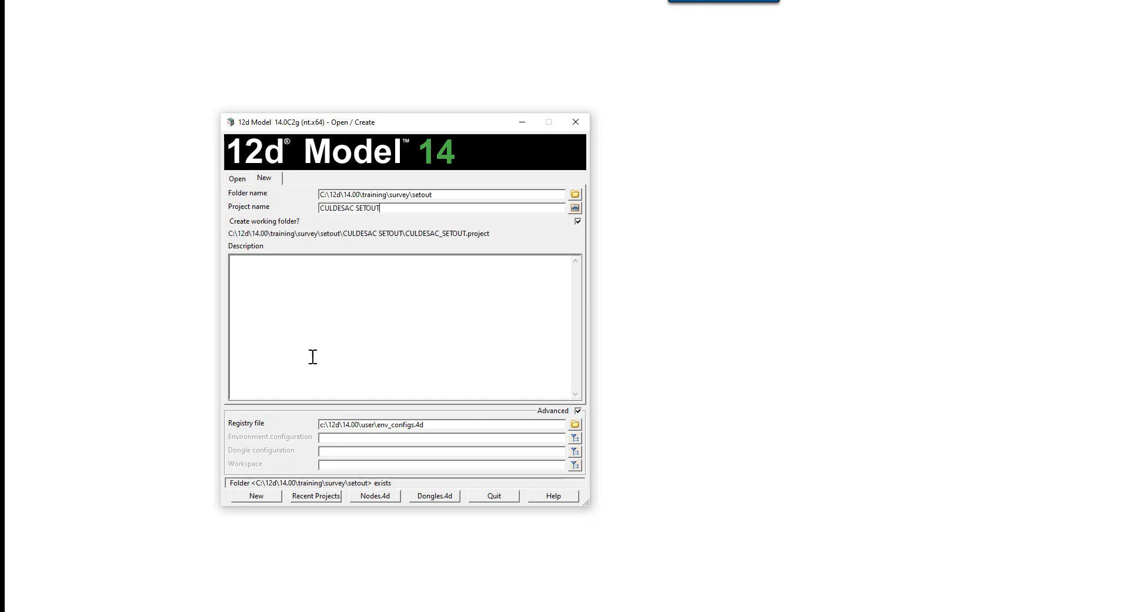
pyautogui.click(256, 496)
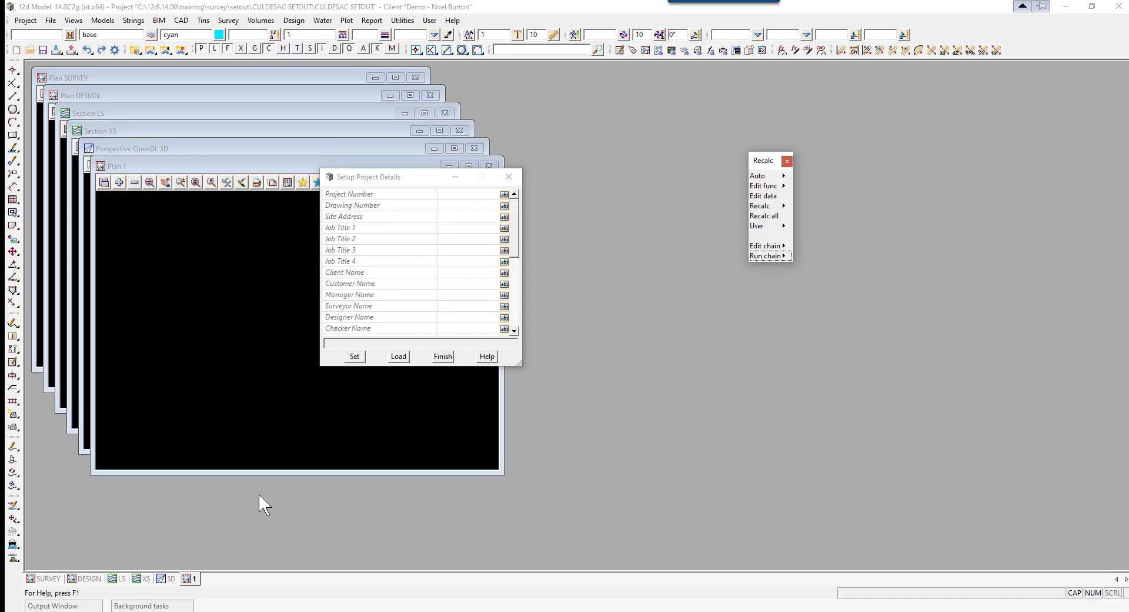
pyautogui.moveTo(363, 203)
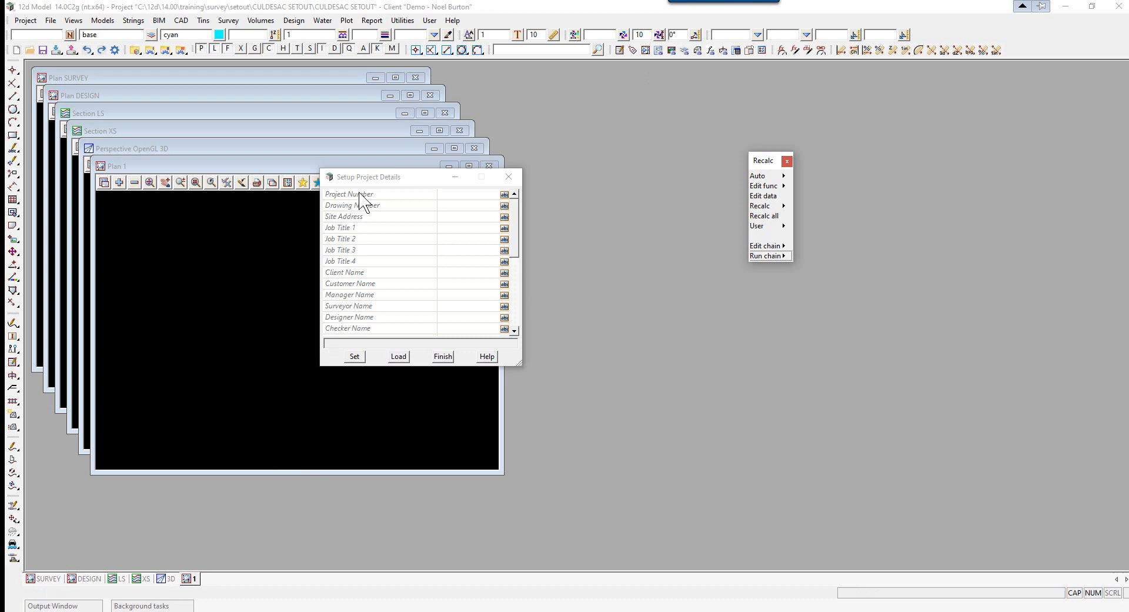
# - Close the Setup Project Details form without entering any details
pyautogui.click(508, 176)
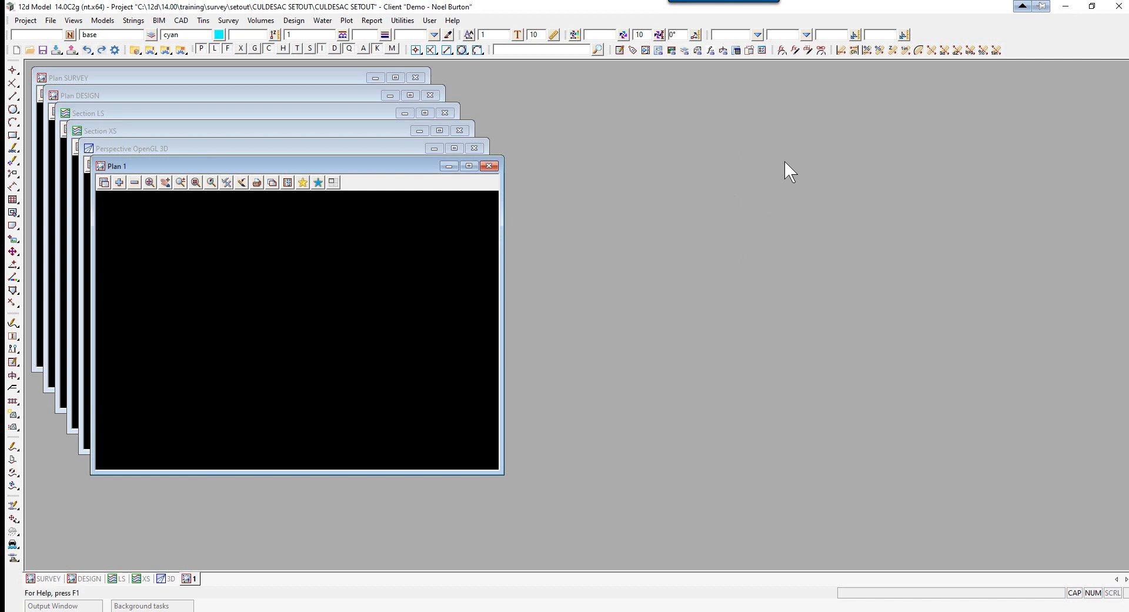
pyautogui.moveTo(762, 159)
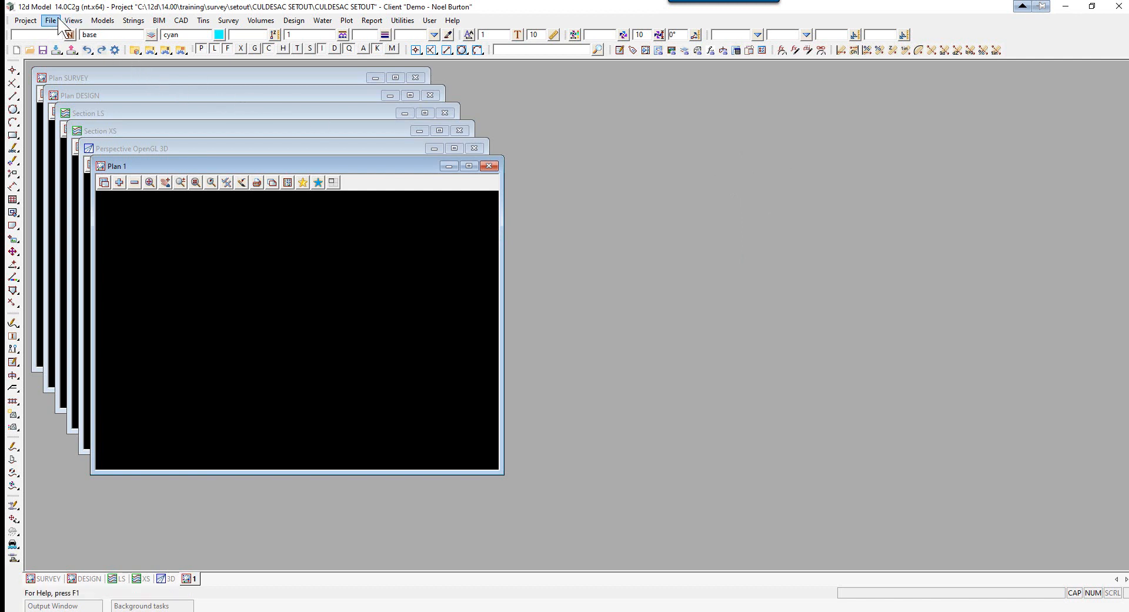
# - Import CULDESAC.dwg with the 2019 64bit method, model prefix DWG and null level 0
pyautogui.click(50, 20)
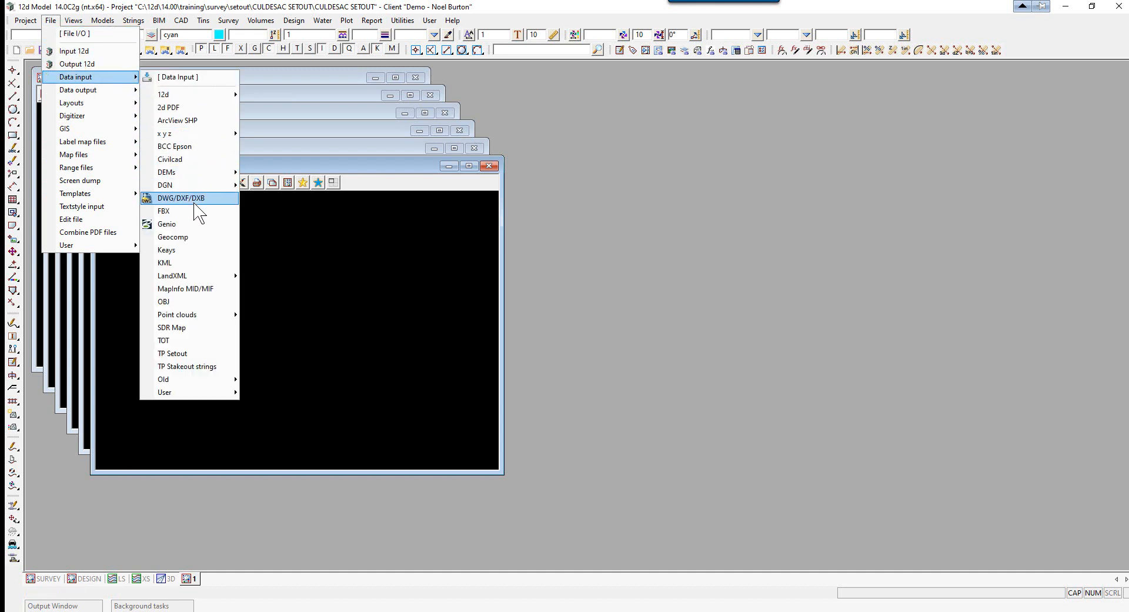
pyautogui.click(181, 198)
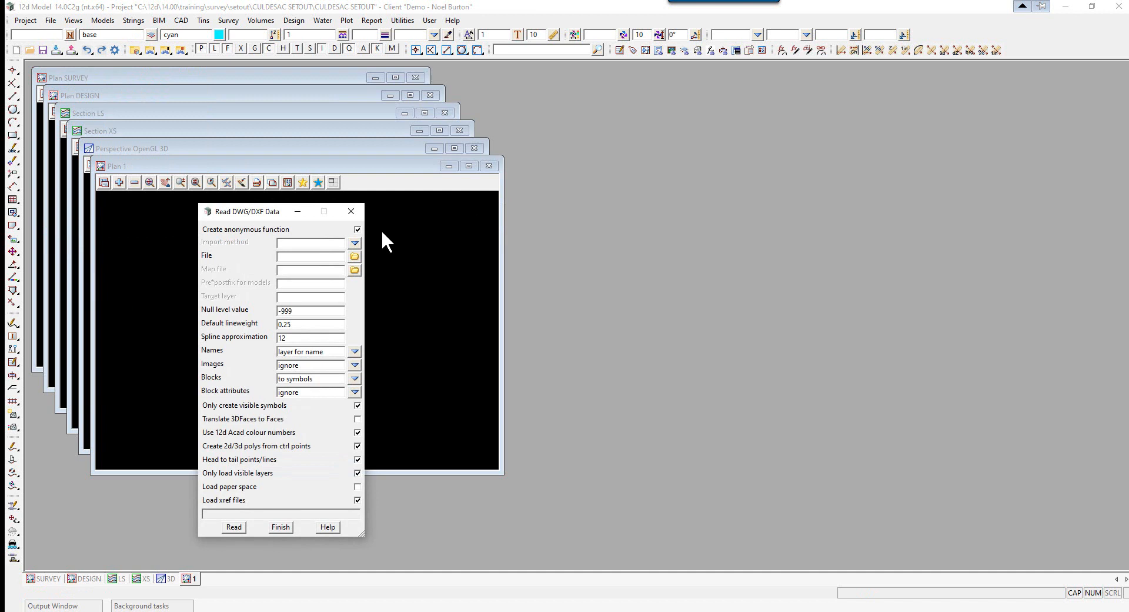
pyautogui.click(354, 243)
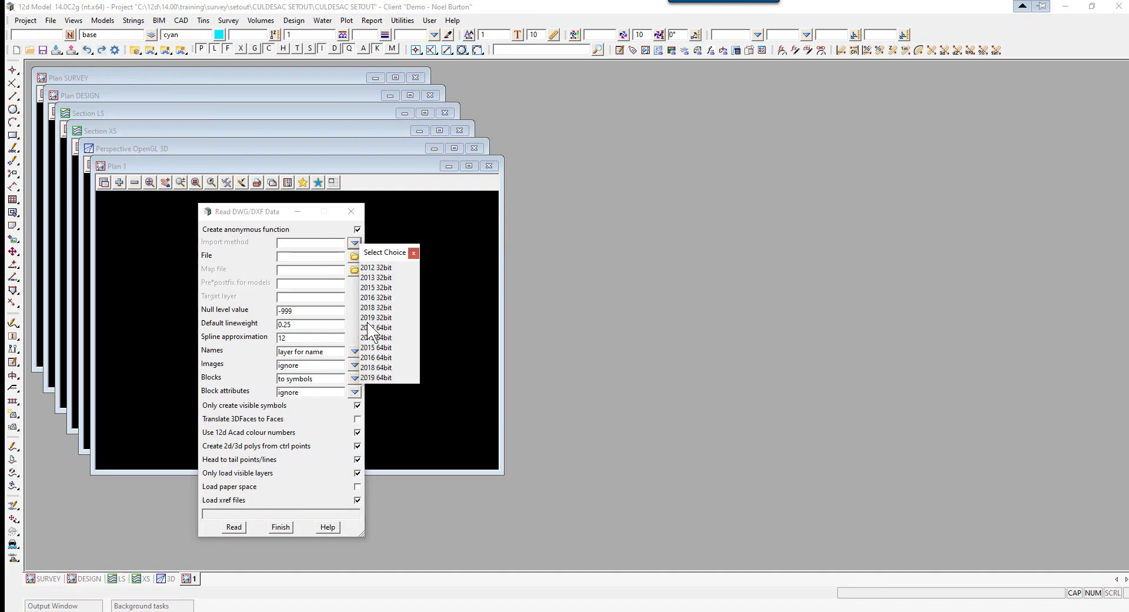
pyautogui.click(376, 377)
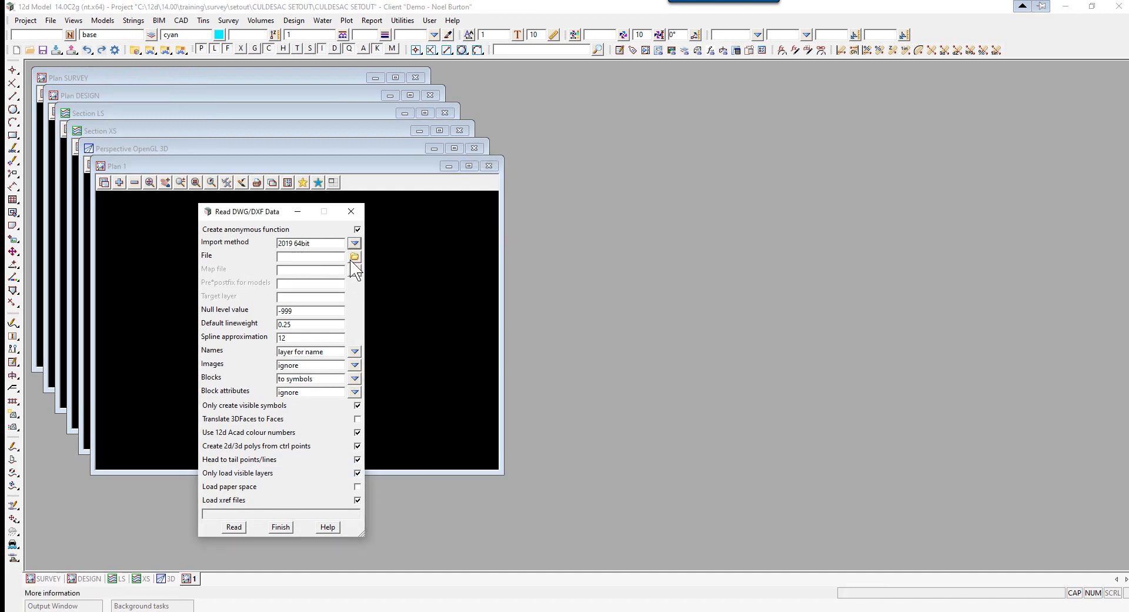
pyautogui.click(354, 256)
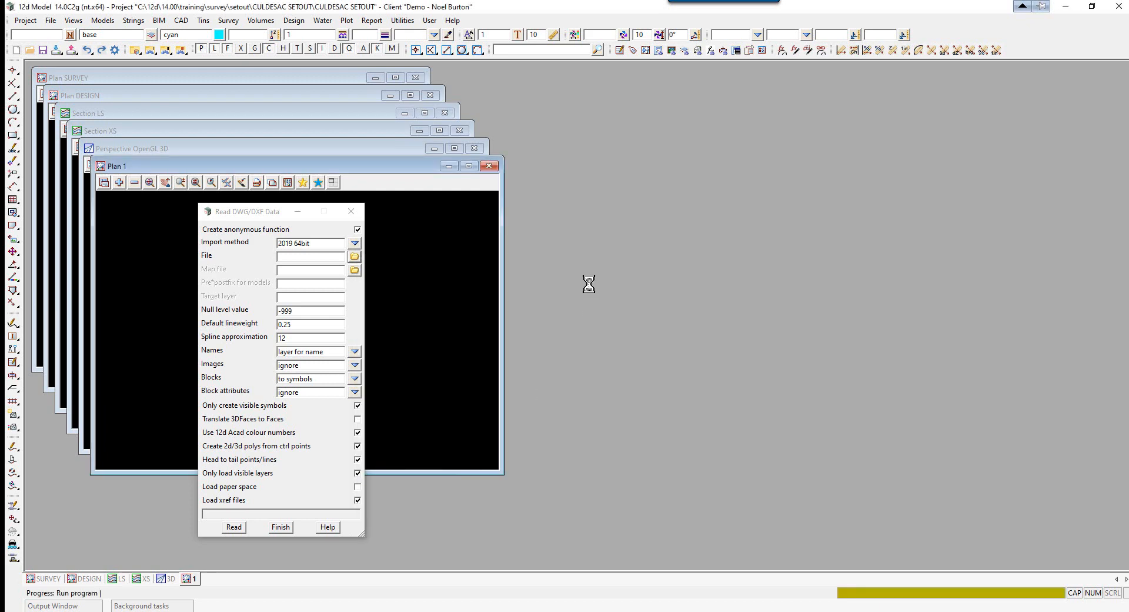
pyautogui.click(353, 256)
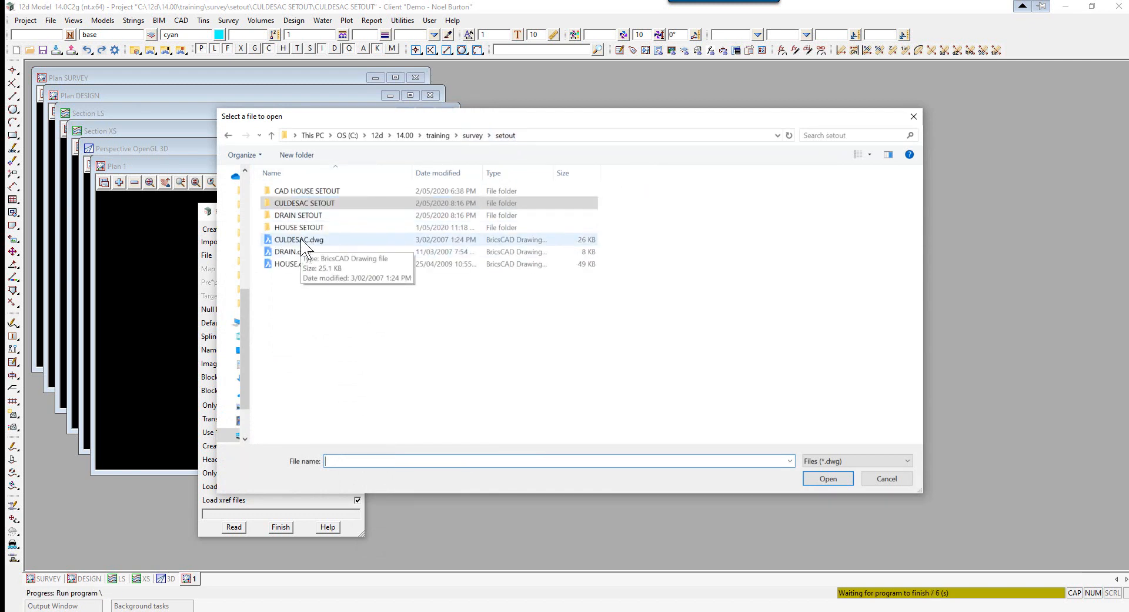
pyautogui.click(886, 477)
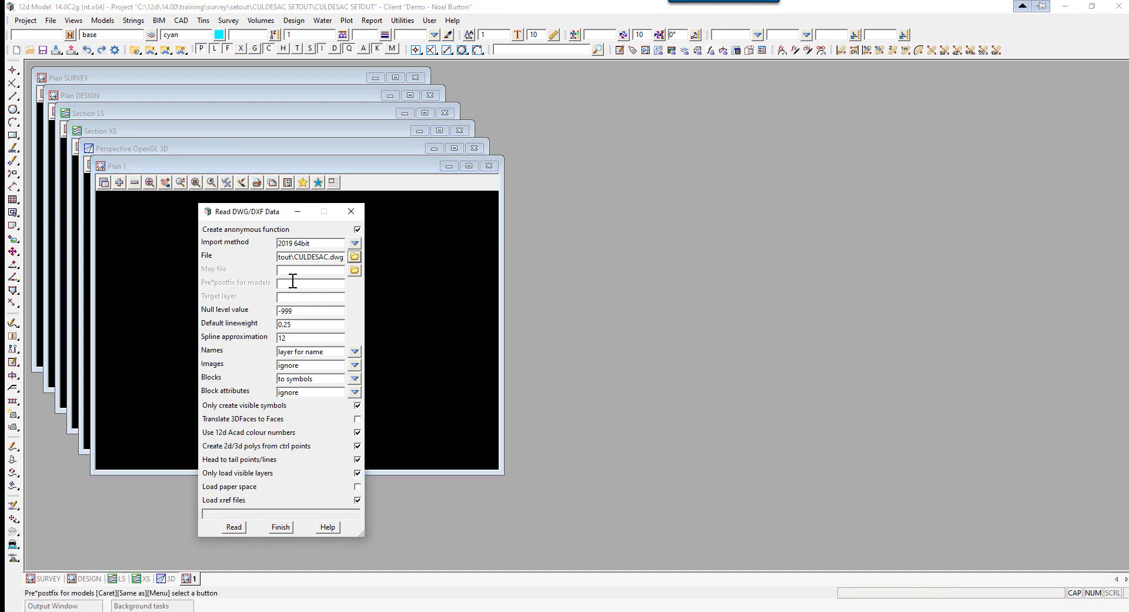
pyautogui.write('DWG')
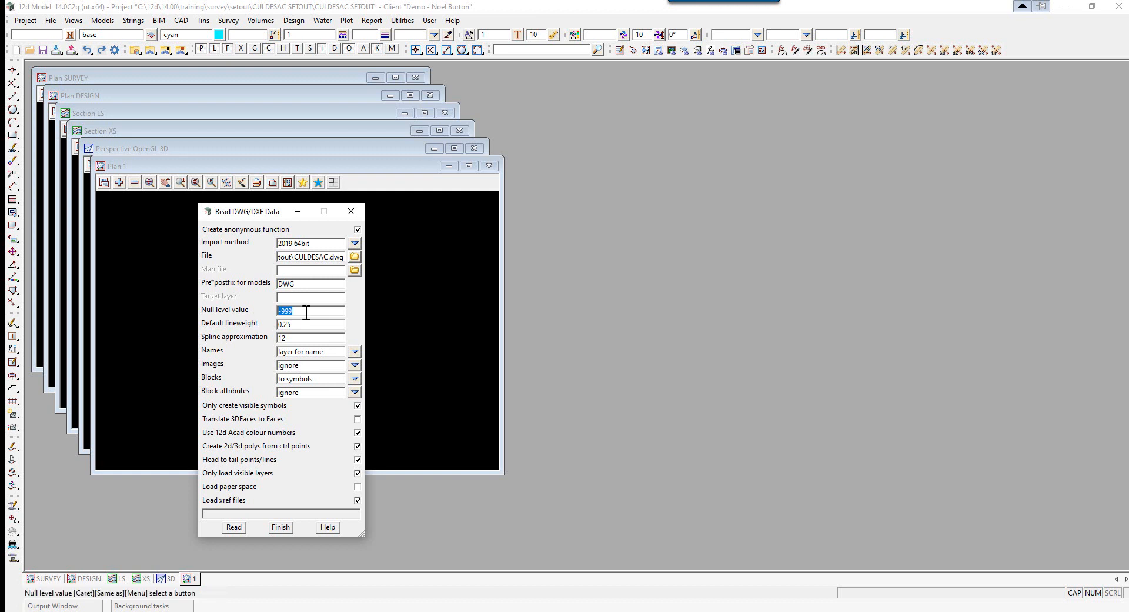
pyautogui.write('0')
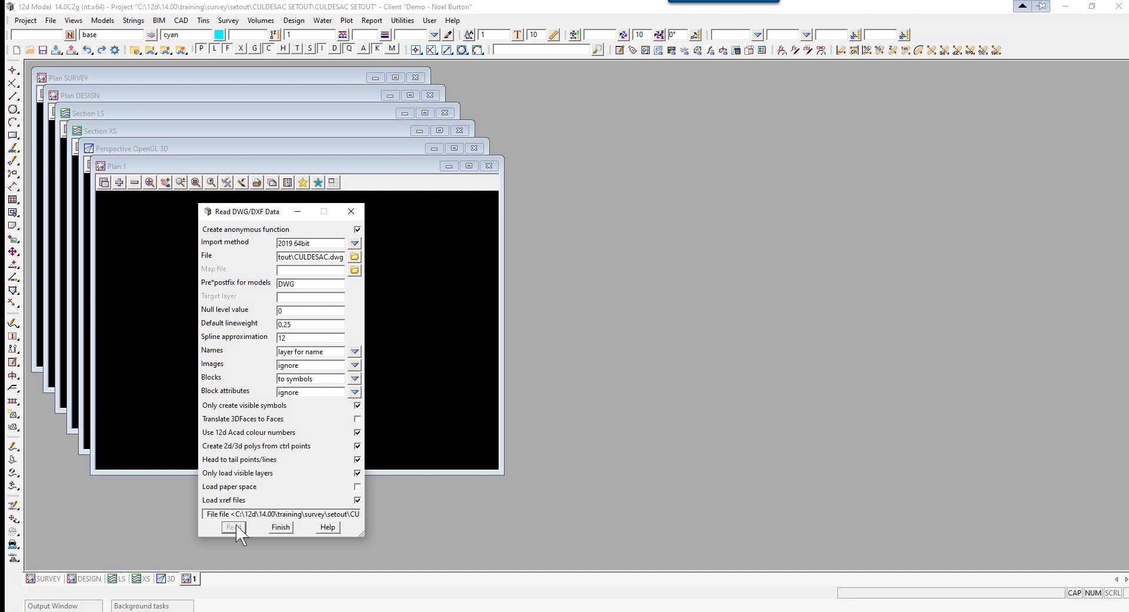
pyautogui.click(231, 526)
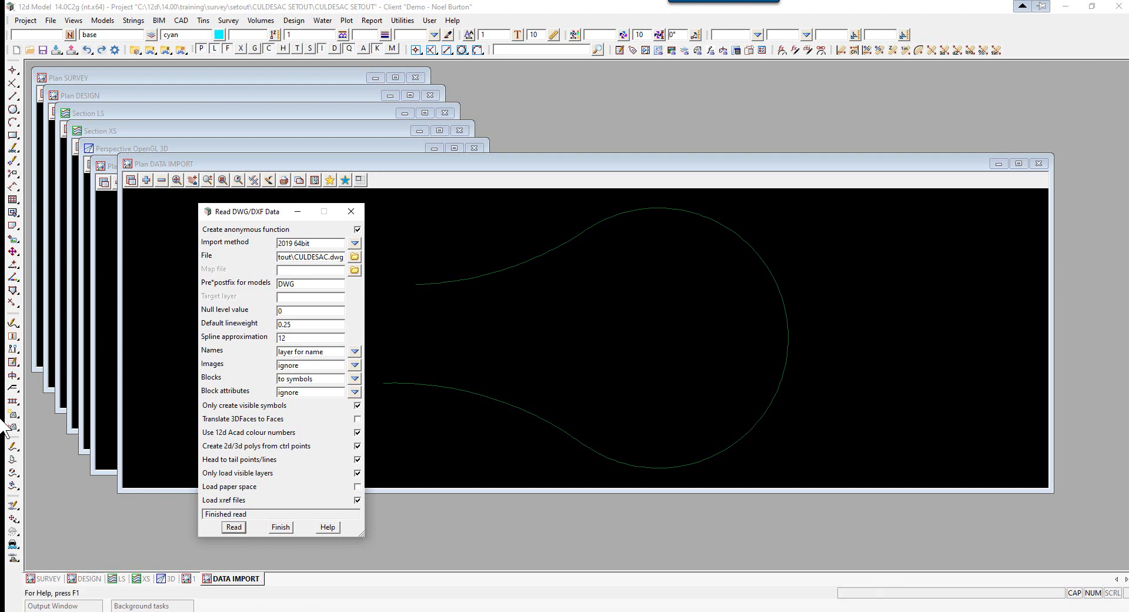
pyautogui.moveTo(716, 413)
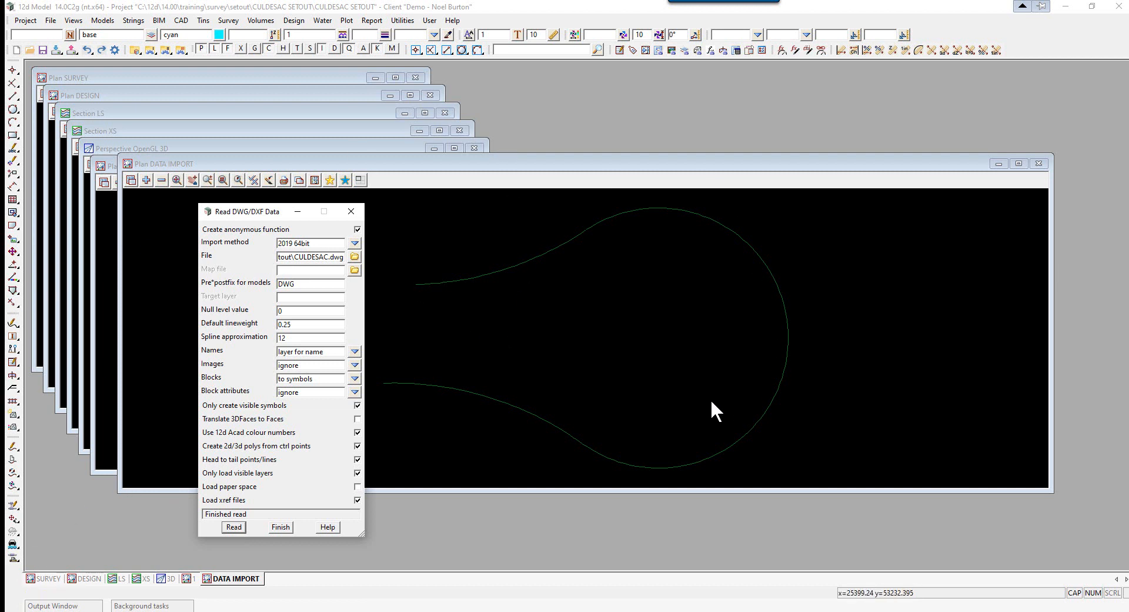
pyautogui.moveTo(1038, 163)
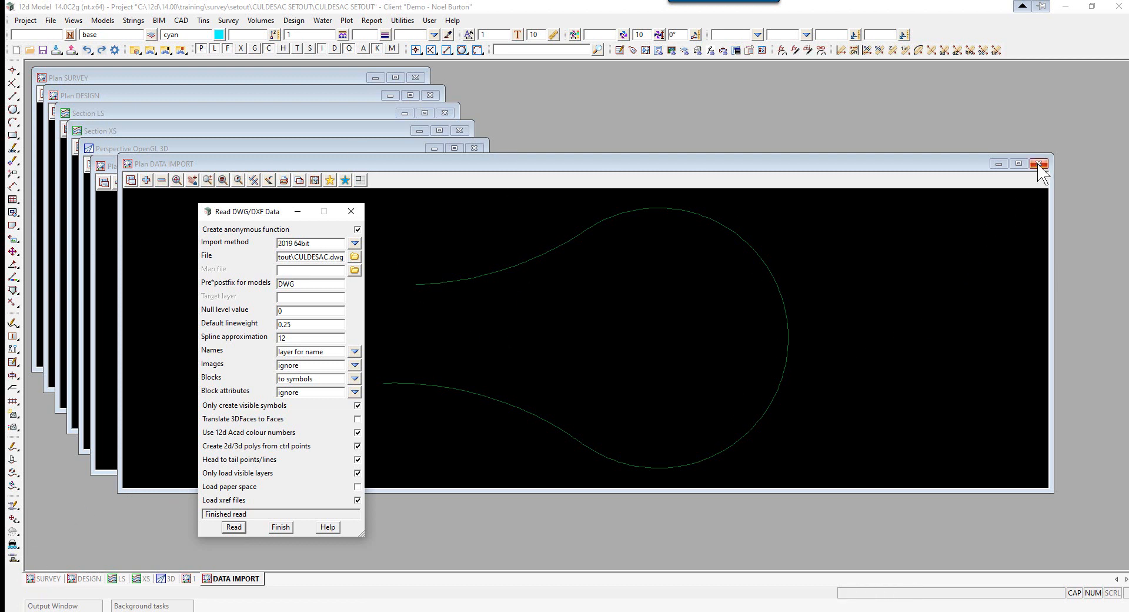
# - Close the DATA IMPORT view and add the DWG KERB LIP model to Plan 1
pyautogui.click(1039, 163)
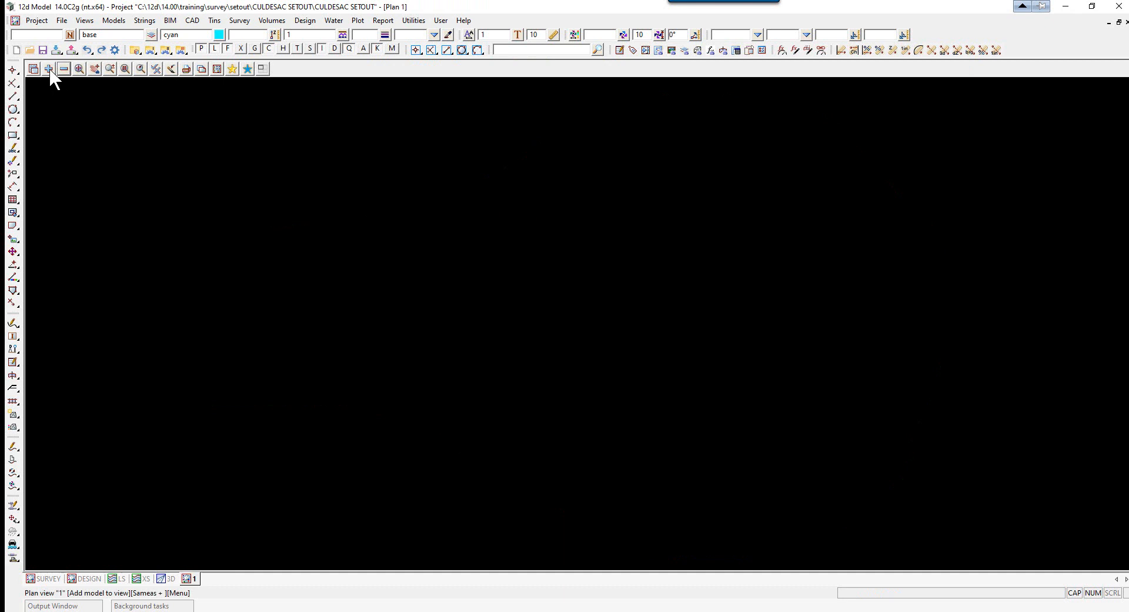
pyautogui.click(48, 68)
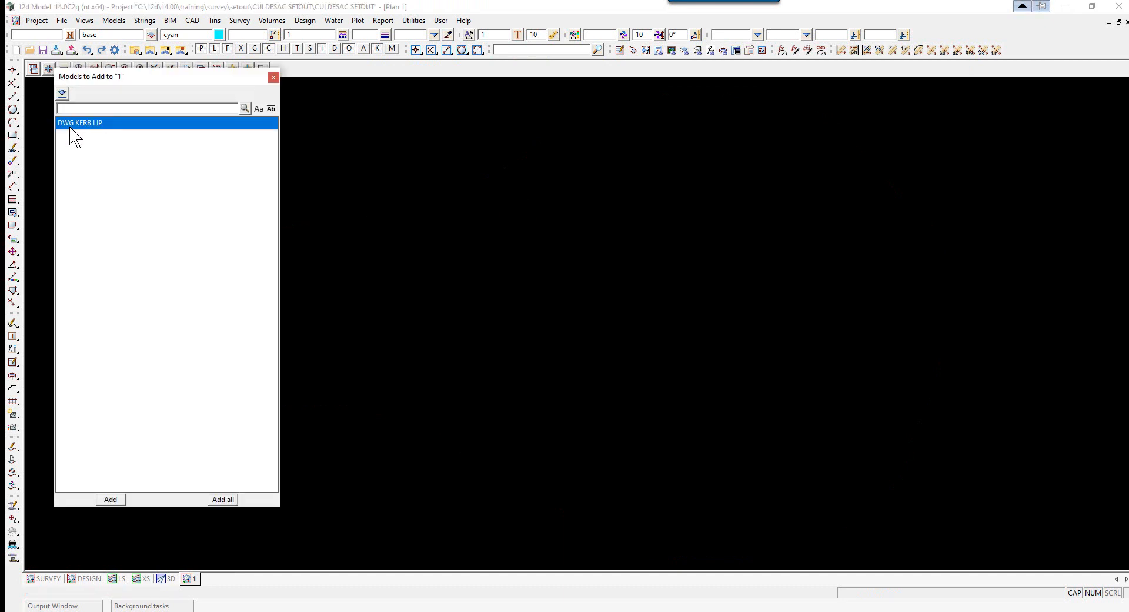
pyautogui.click(110, 499)
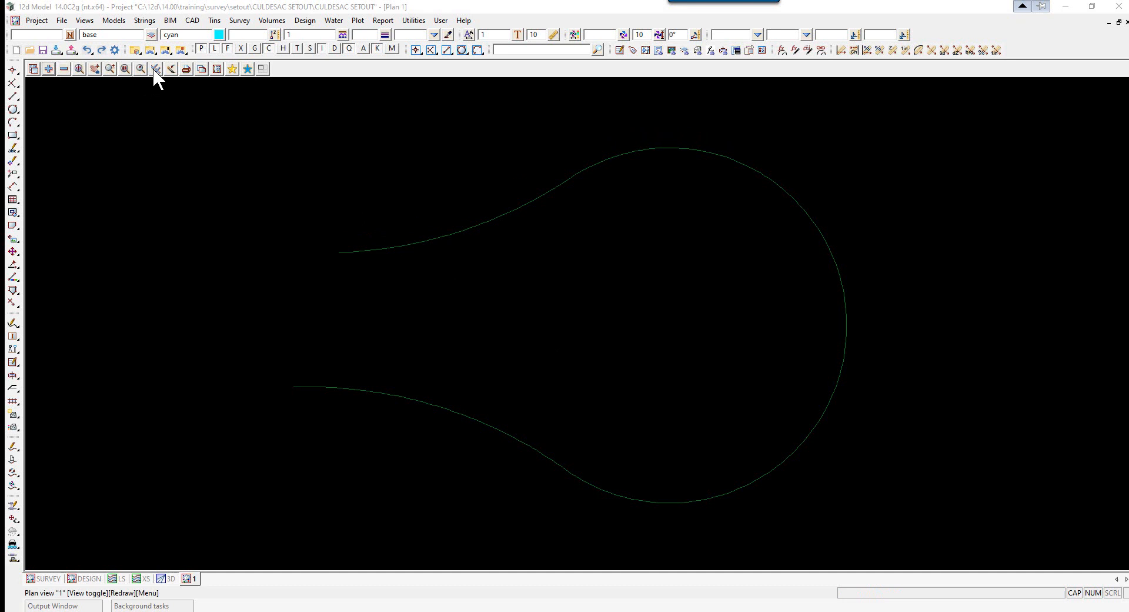
pyautogui.click(155, 68)
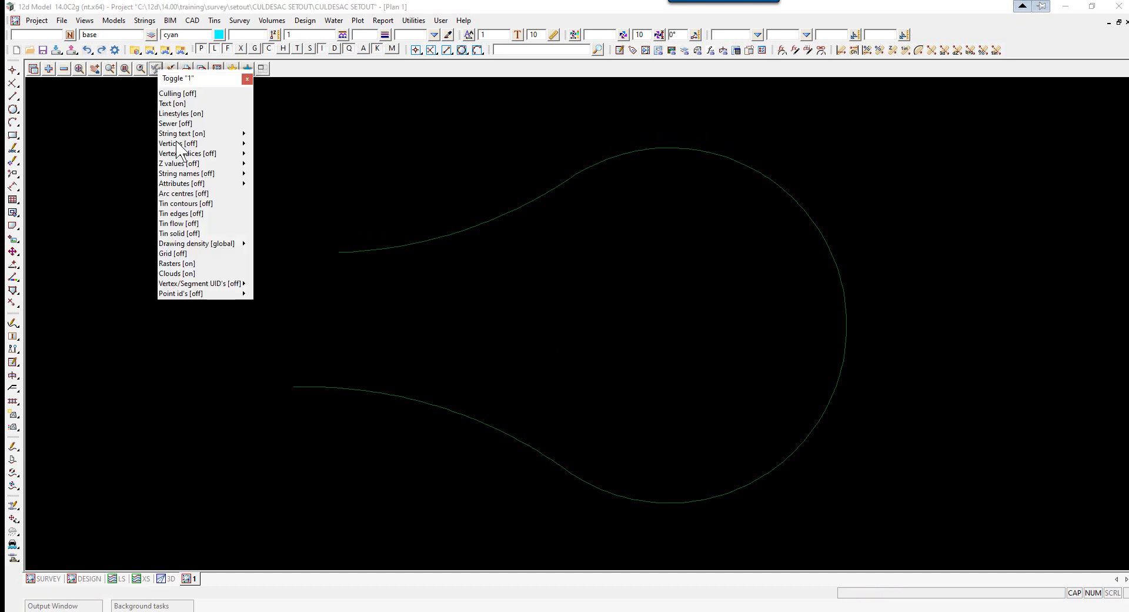
pyautogui.click(176, 153)
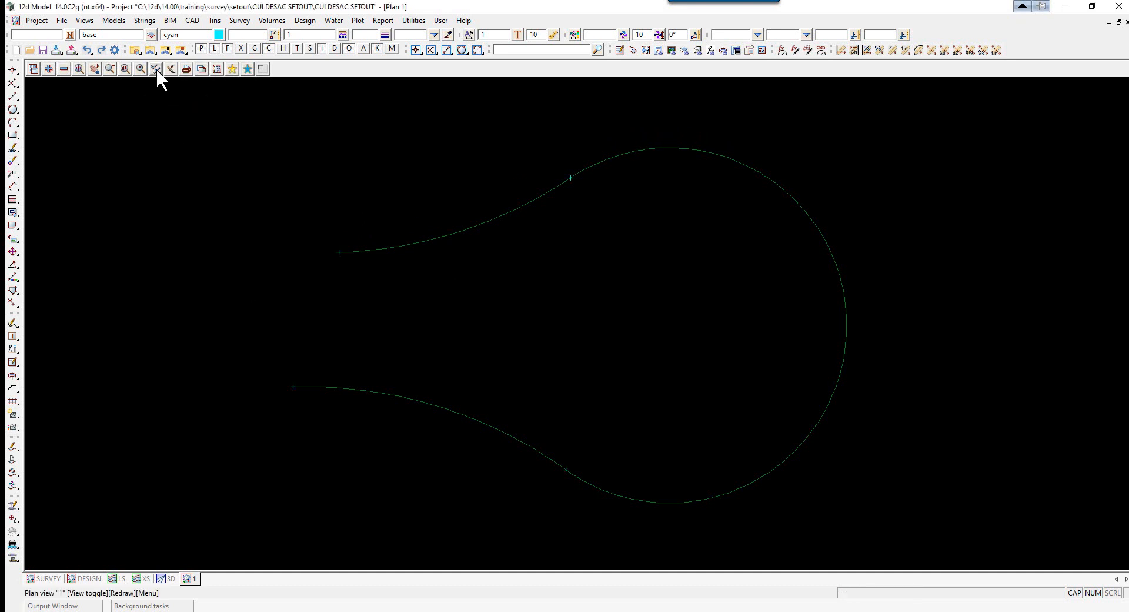
pyautogui.click(156, 68)
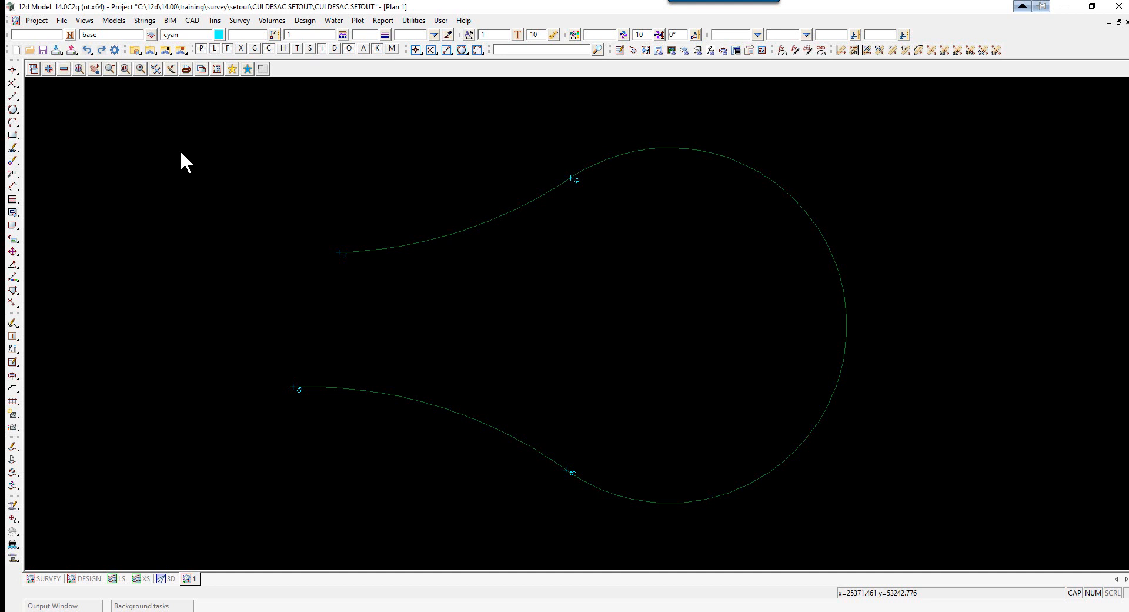
pyautogui.moveTo(348, 260)
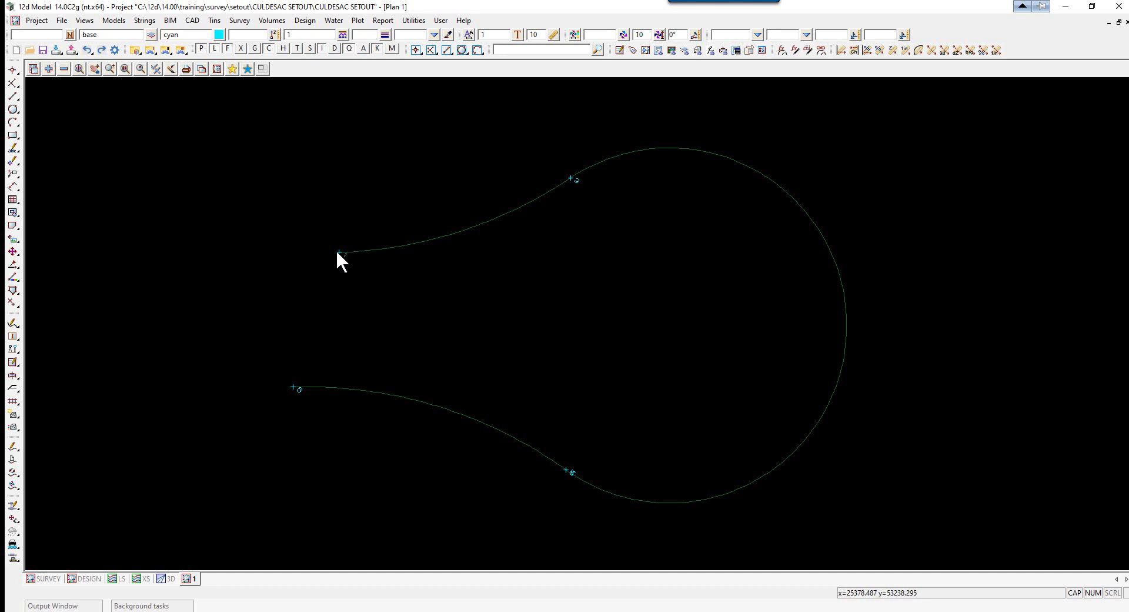
pyautogui.moveTo(575, 186)
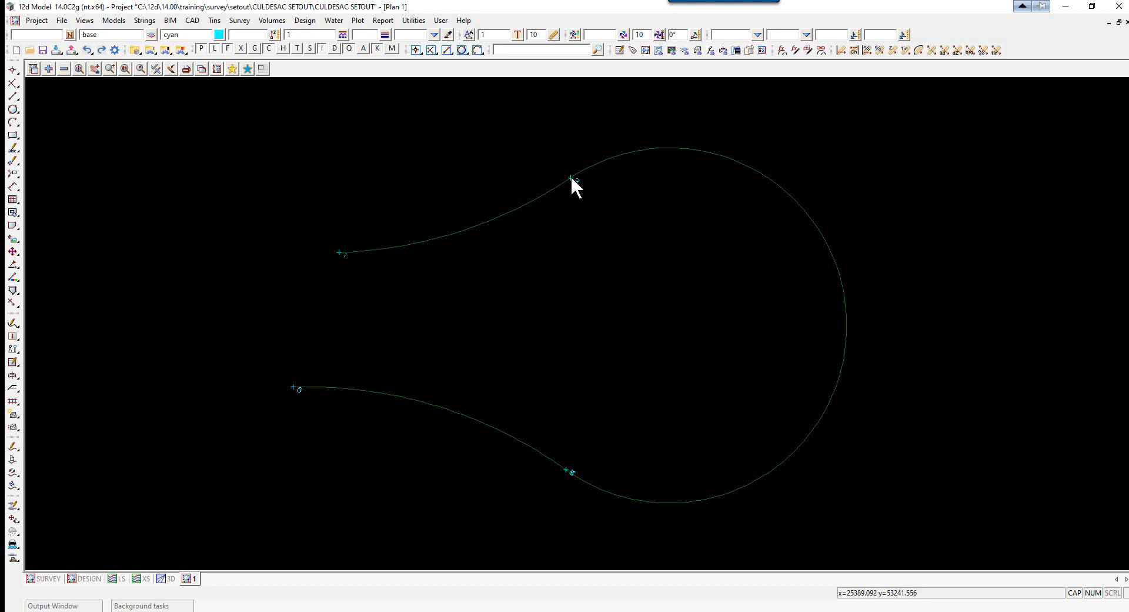
pyautogui.moveTo(665, 467)
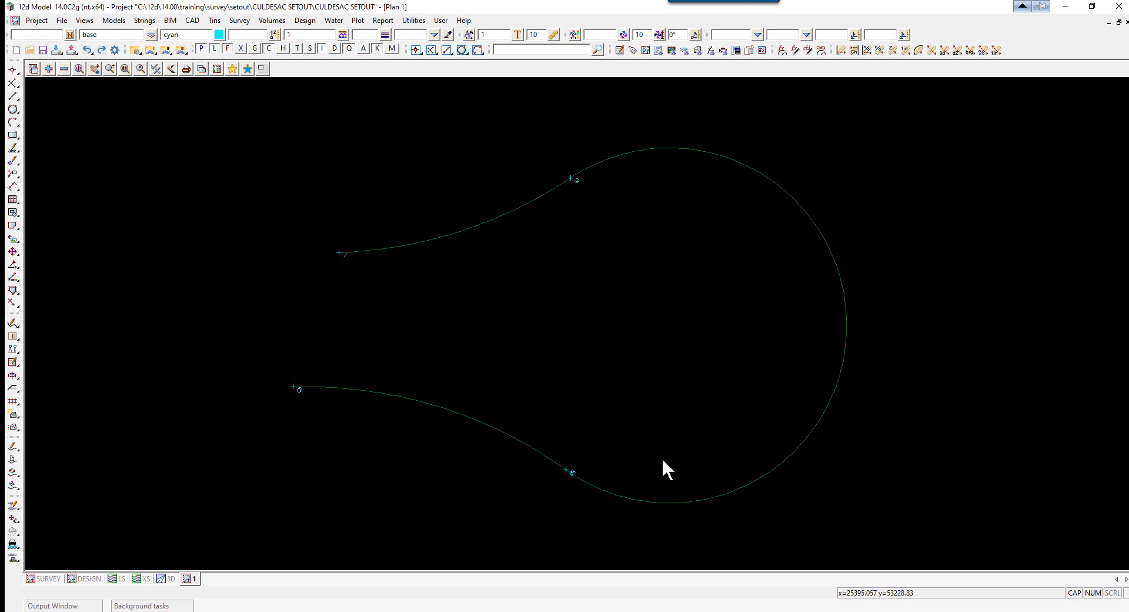
pyautogui.moveTo(302, 391)
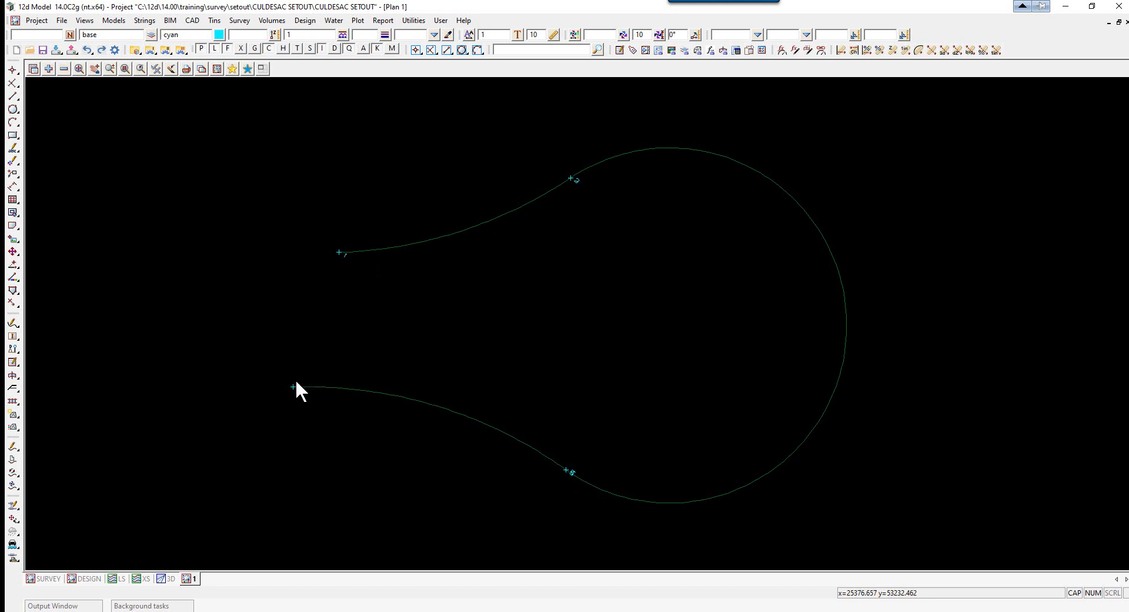
pyautogui.moveTo(592, 412)
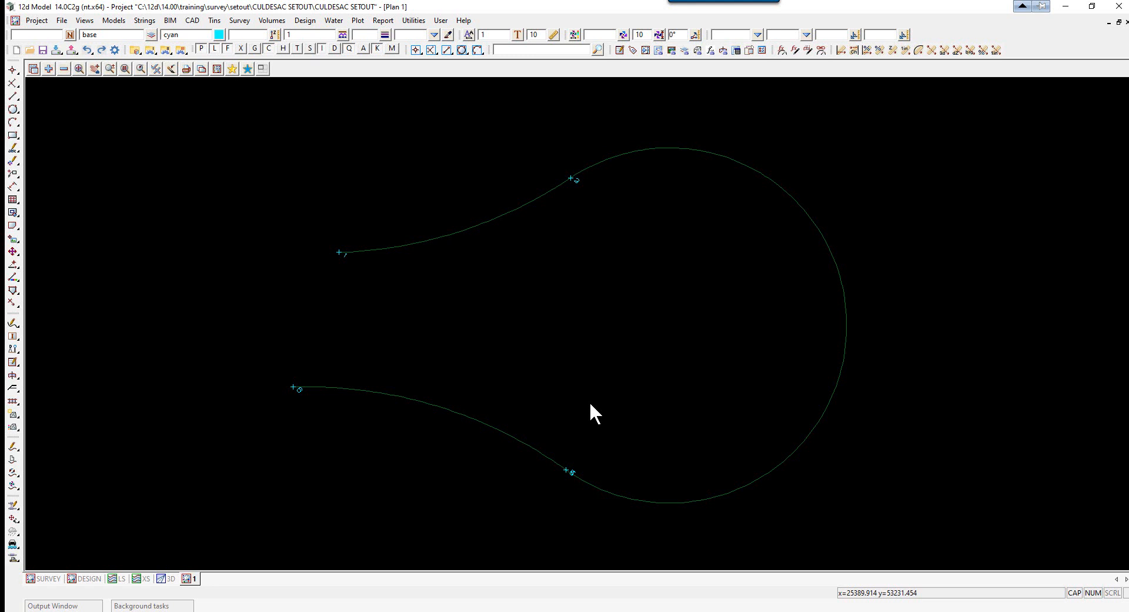
pyautogui.click(413, 20)
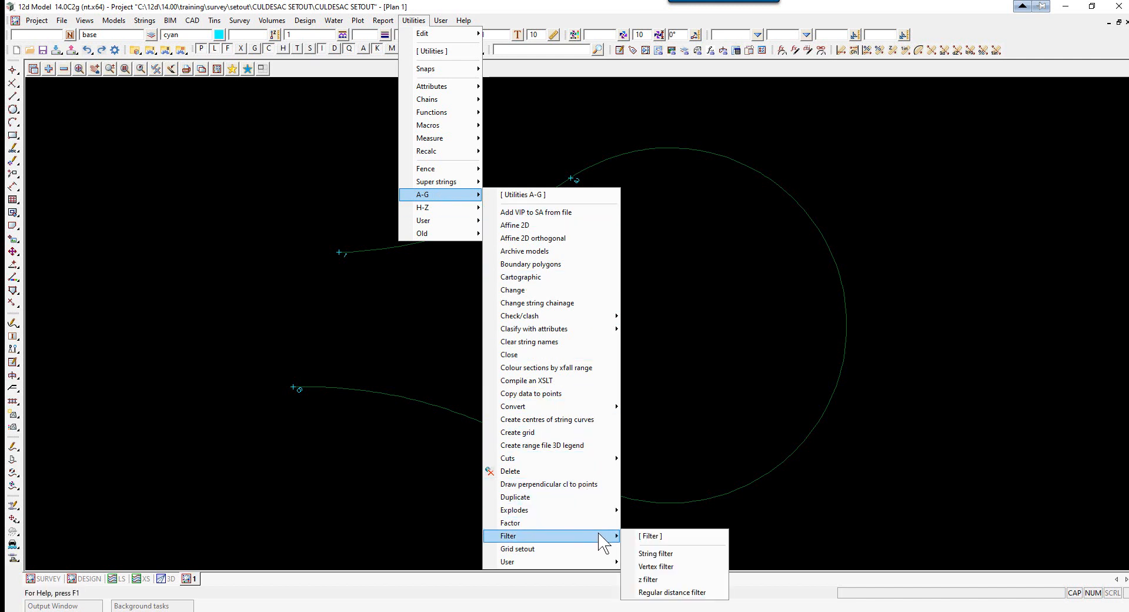
pyautogui.moveTo(656, 566)
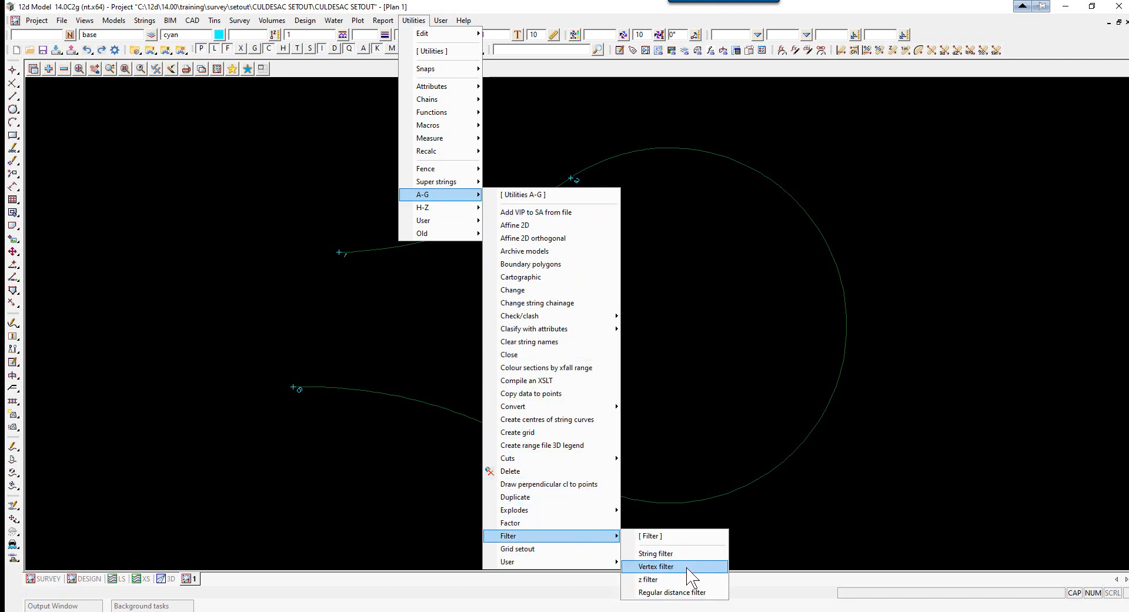
# - Vertex-filter the KERB LIP string at 0.001 tolerance, replacing the original string
pyautogui.click(657, 566)
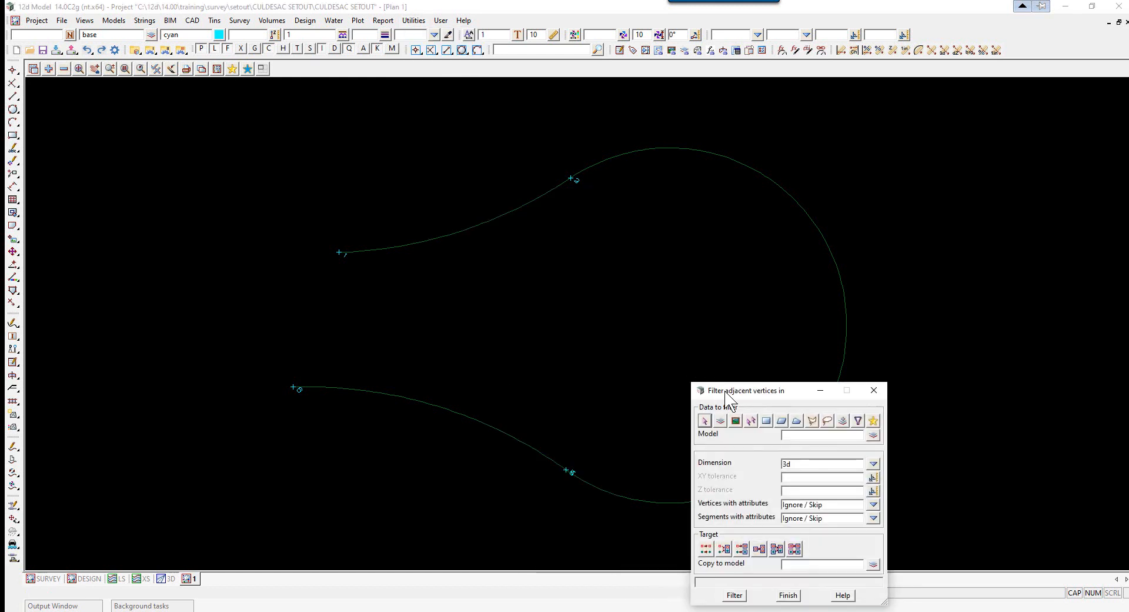
pyautogui.moveTo(745, 390); pyautogui.dragTo(690, 194)
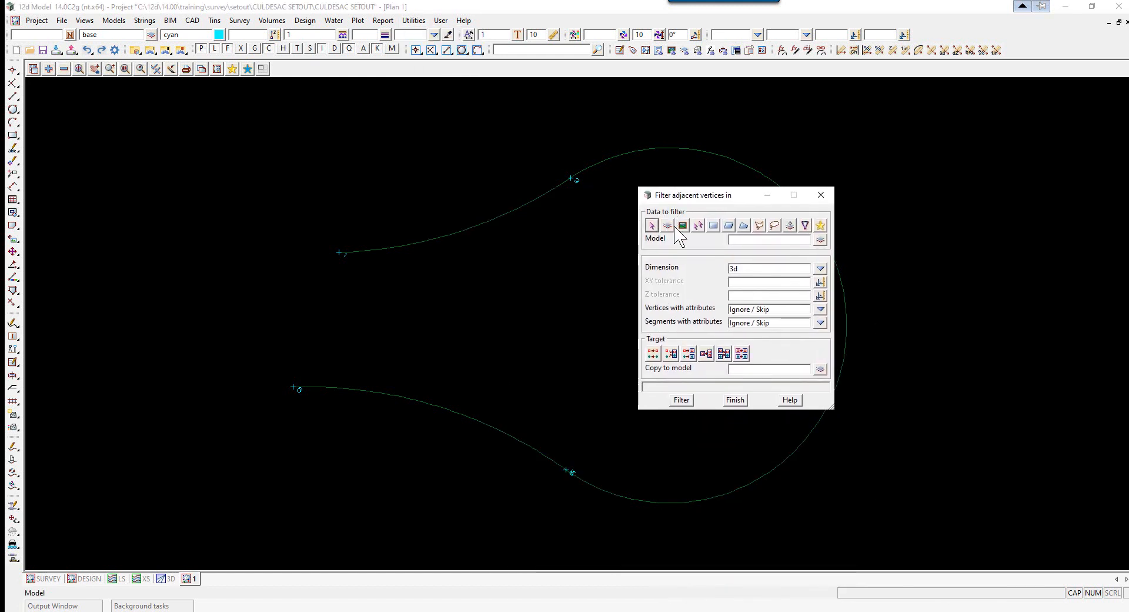
pyautogui.click(651, 225)
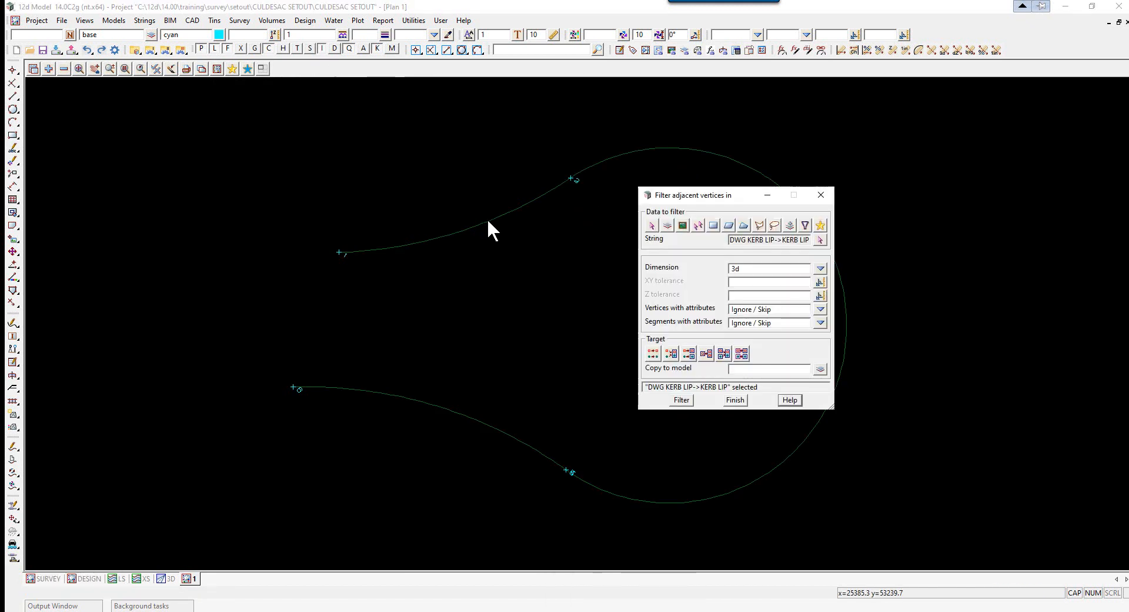
pyautogui.click(767, 268)
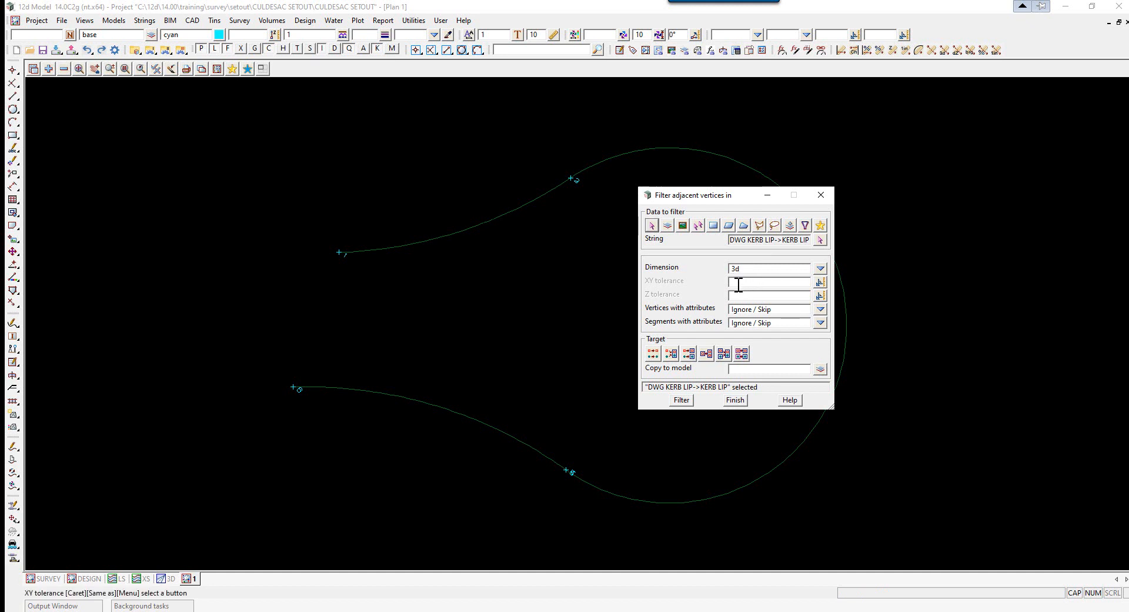
pyautogui.write('0.001')
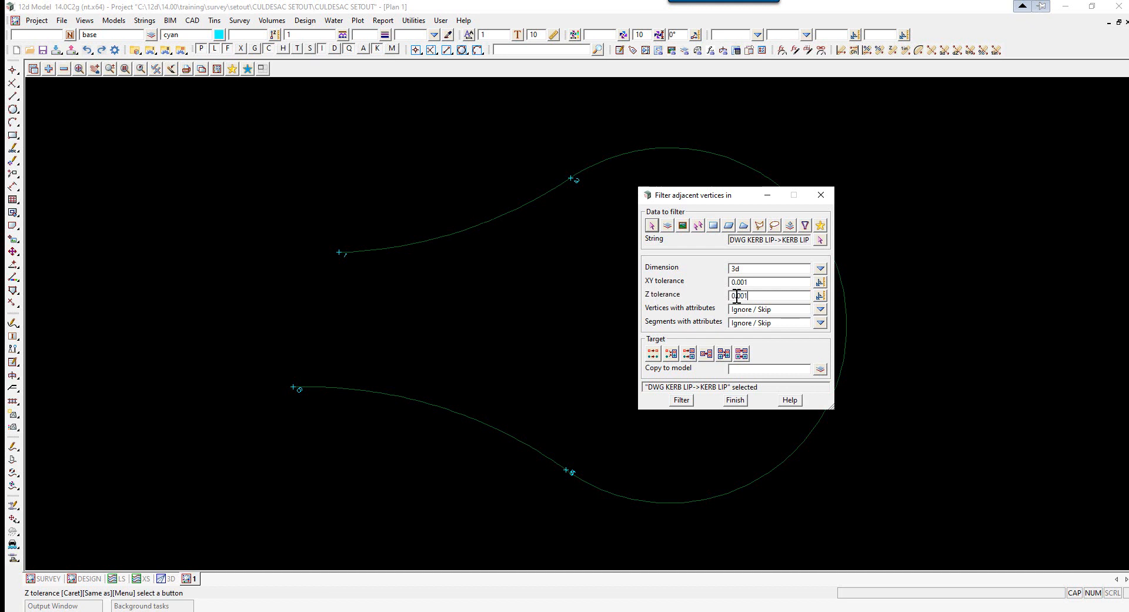
pyautogui.moveTo(674, 336)
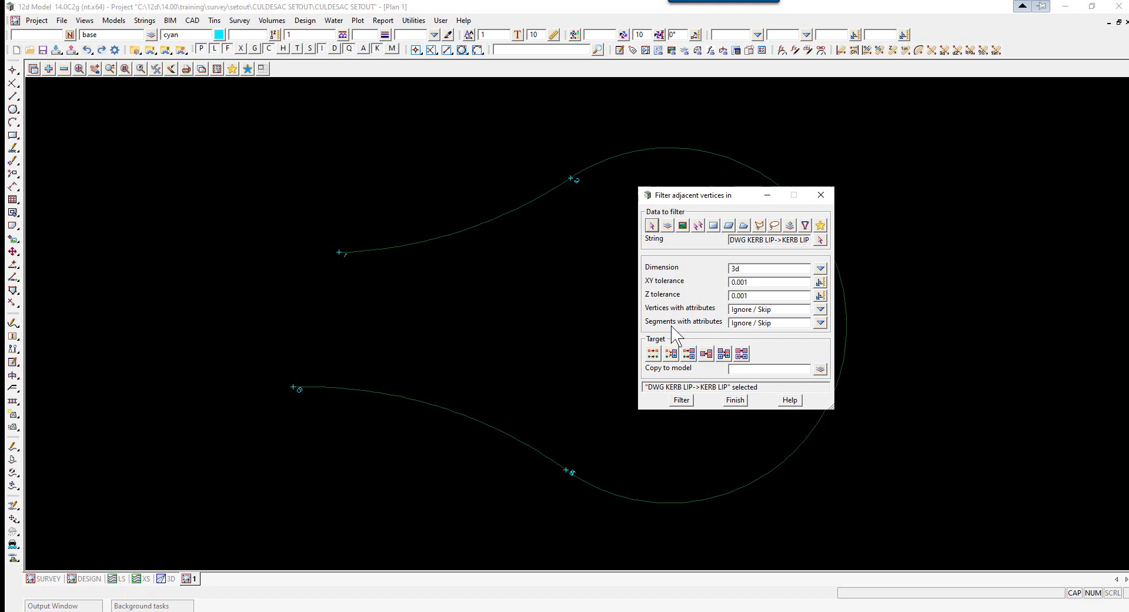
pyautogui.click(651, 353)
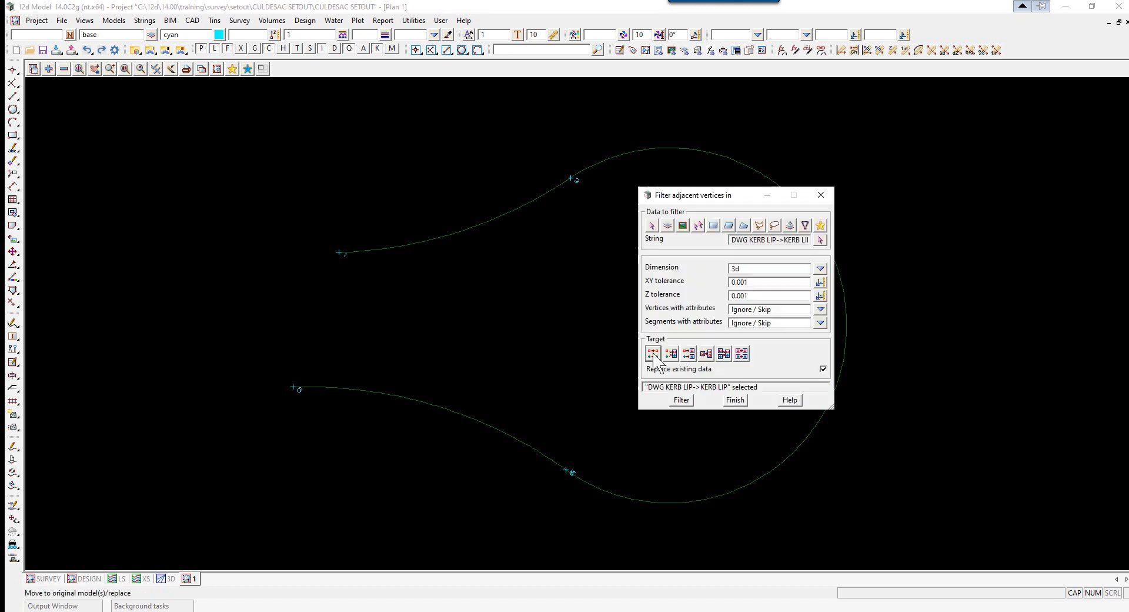
pyautogui.click(680, 400)
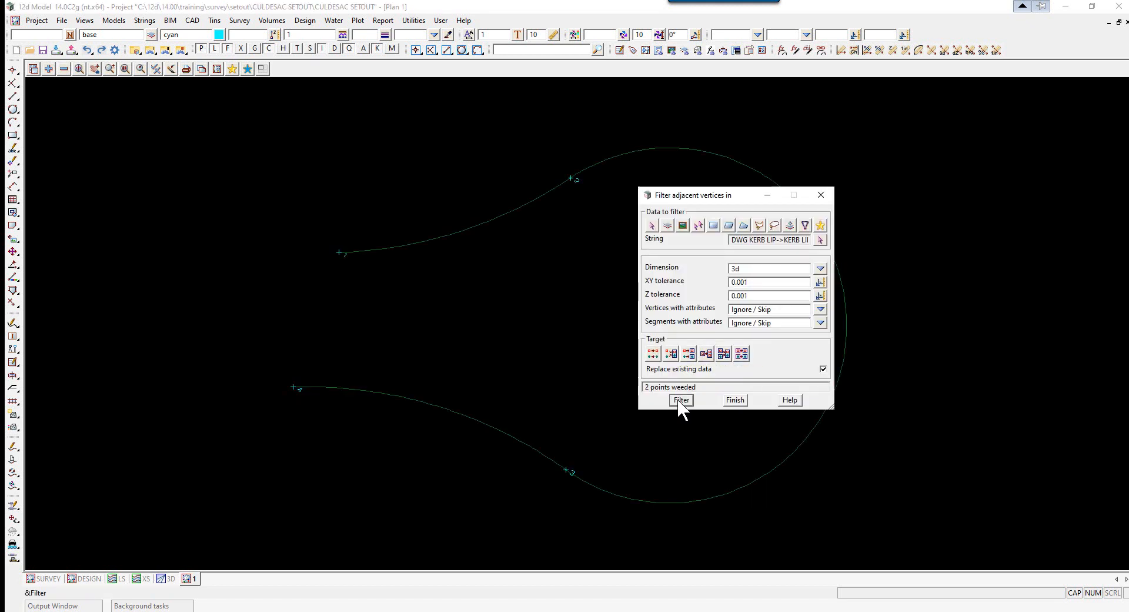
pyautogui.moveTo(691, 195); pyautogui.dragTo(777, 184)
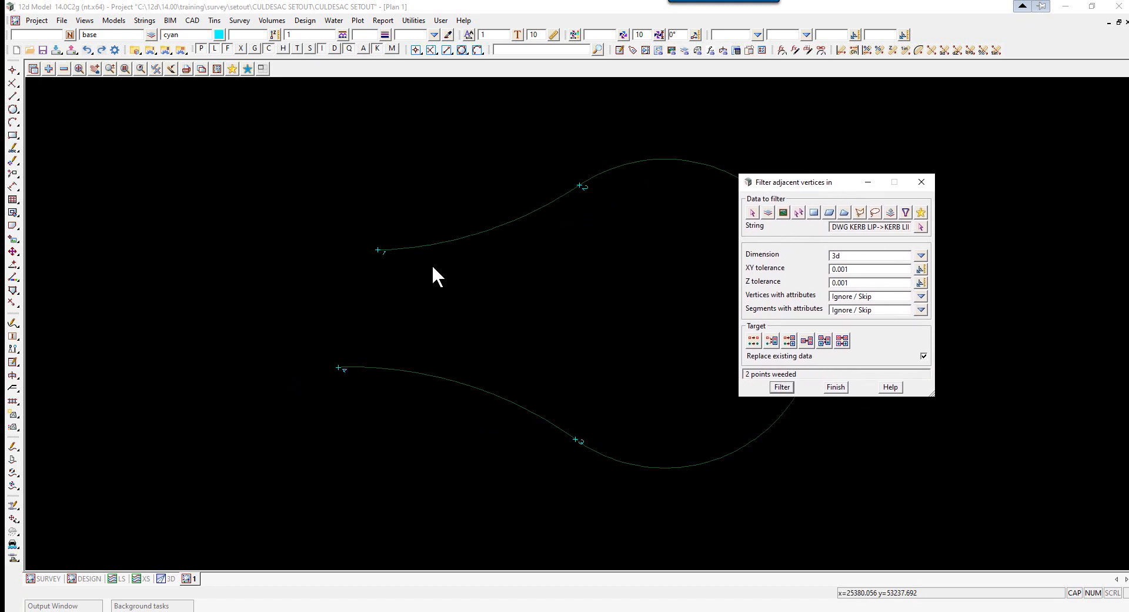
pyautogui.moveTo(378, 249)
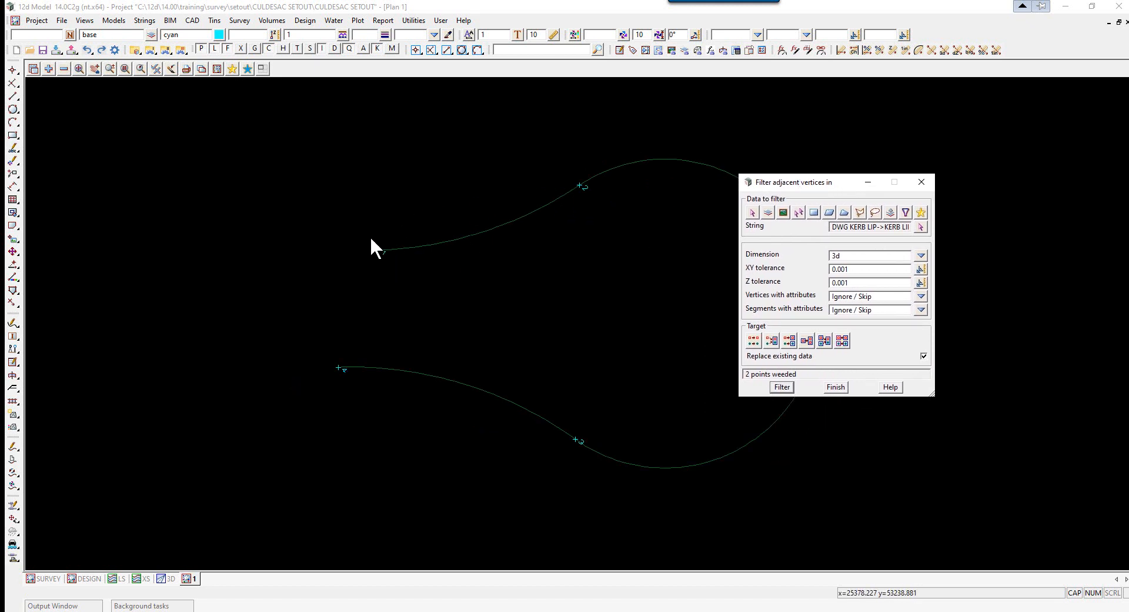
pyautogui.moveTo(530, 446)
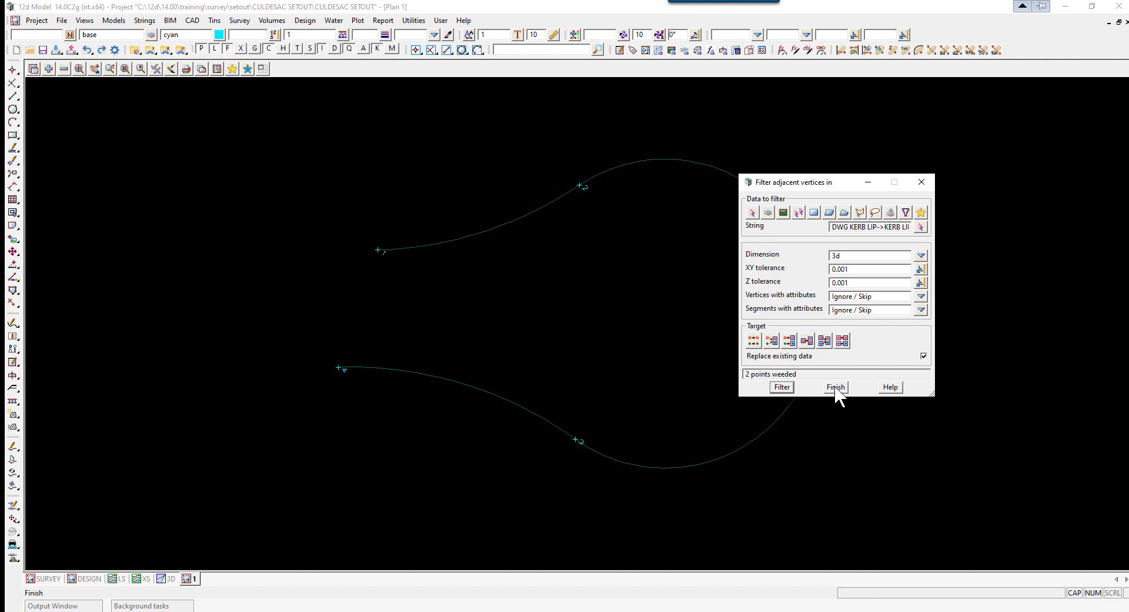
pyautogui.click(835, 387)
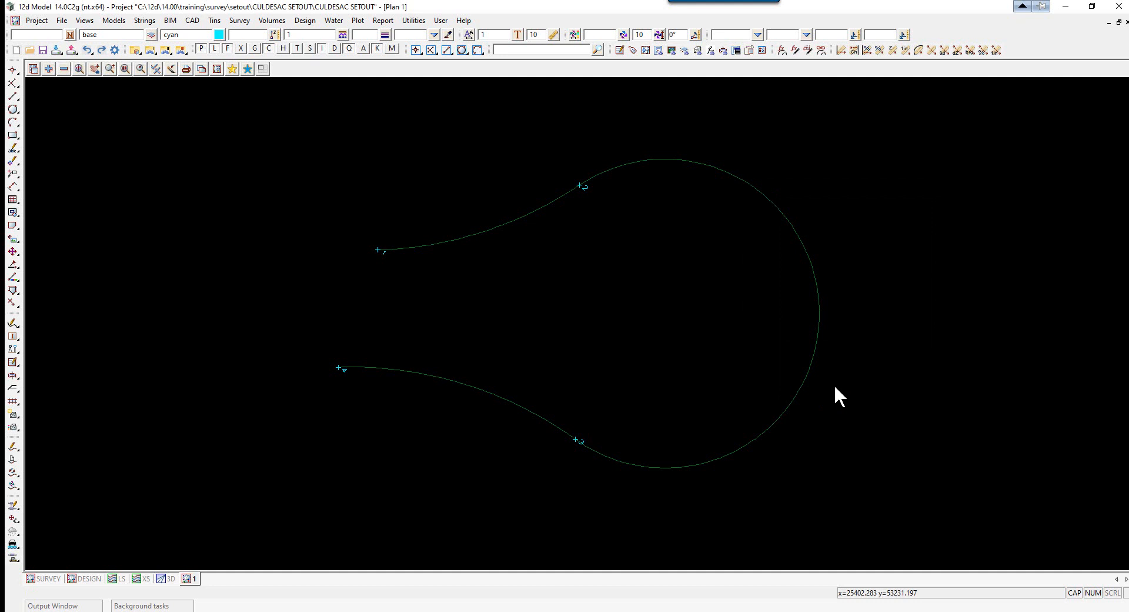
pyautogui.moveTo(647, 362)
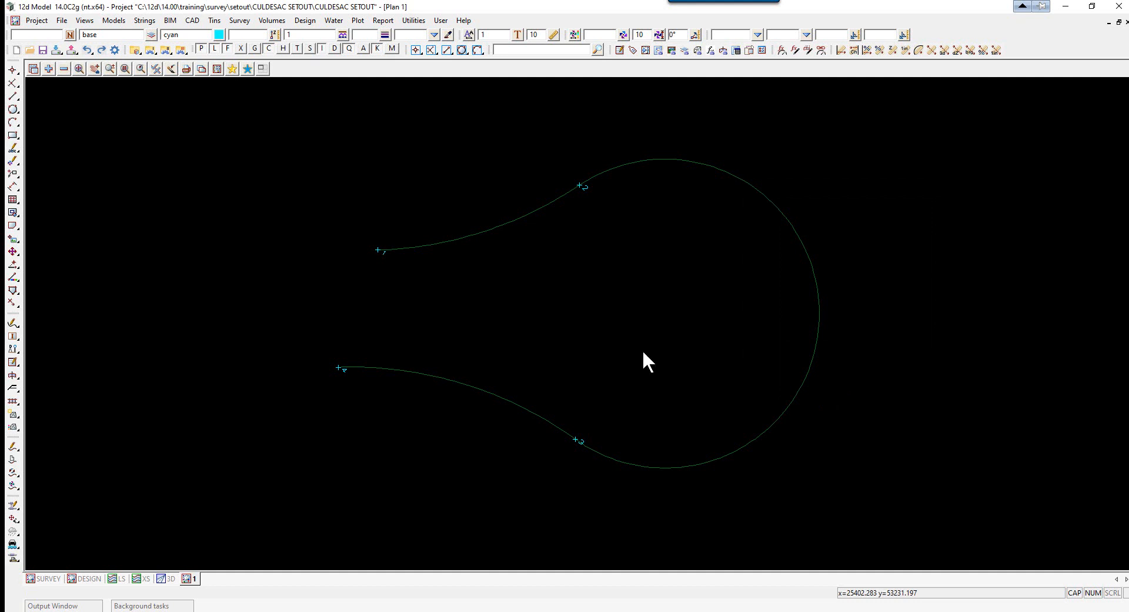
pyautogui.moveTo(724, 311)
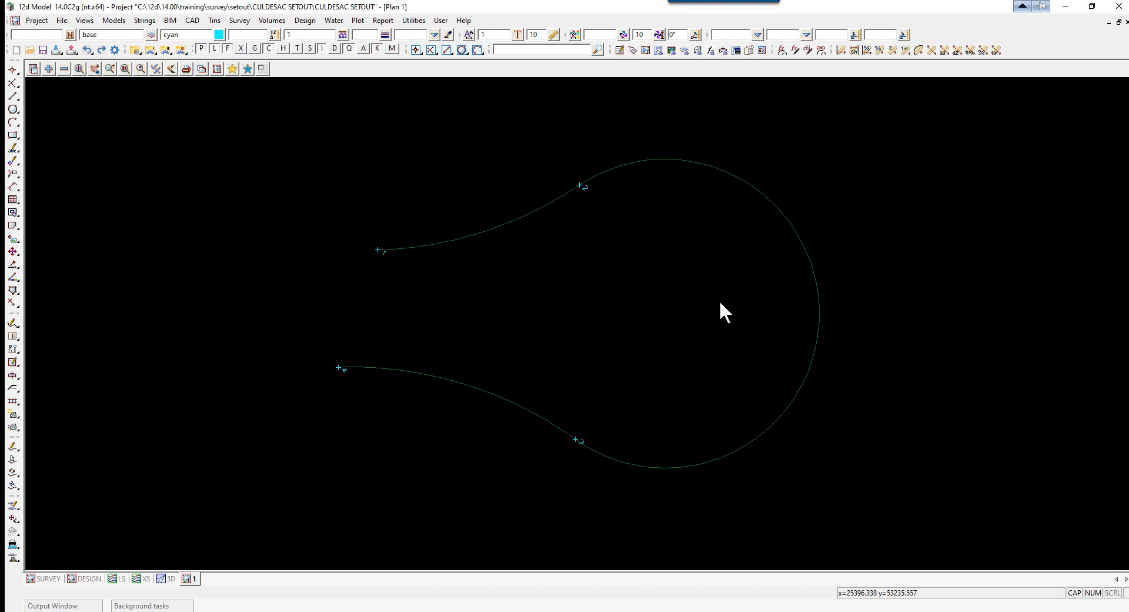
pyautogui.moveTo(394, 238)
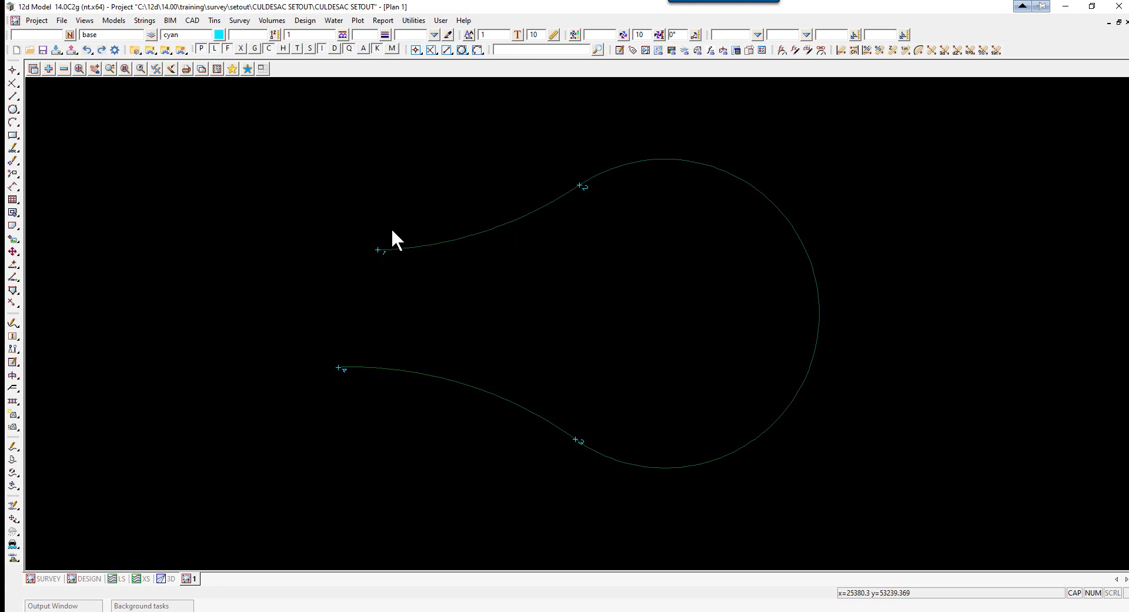
pyautogui.moveTo(549, 240)
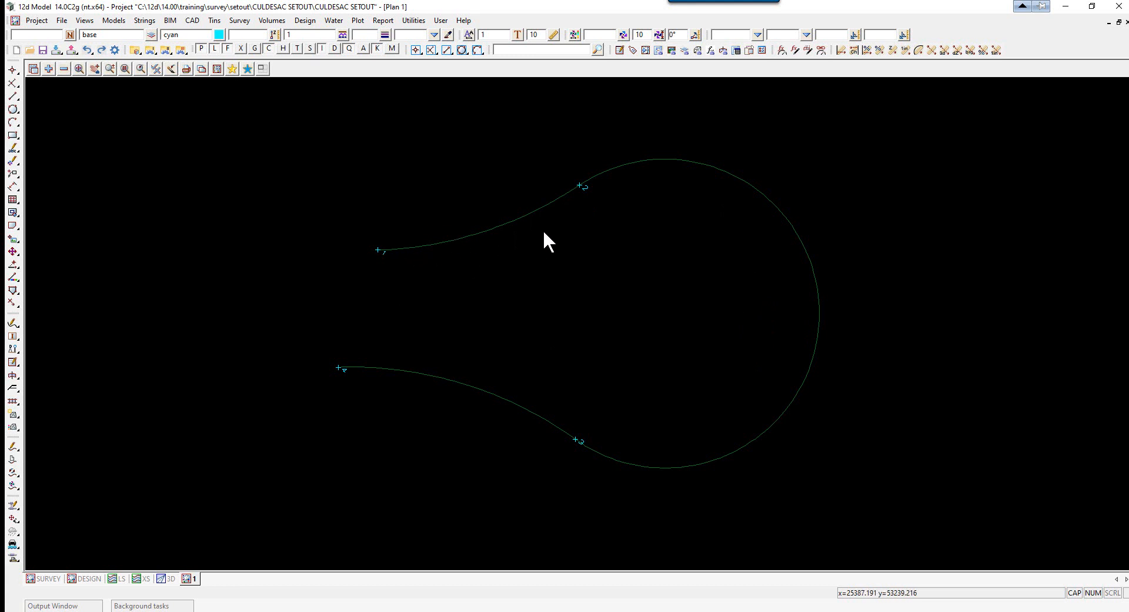
pyautogui.click(145, 20)
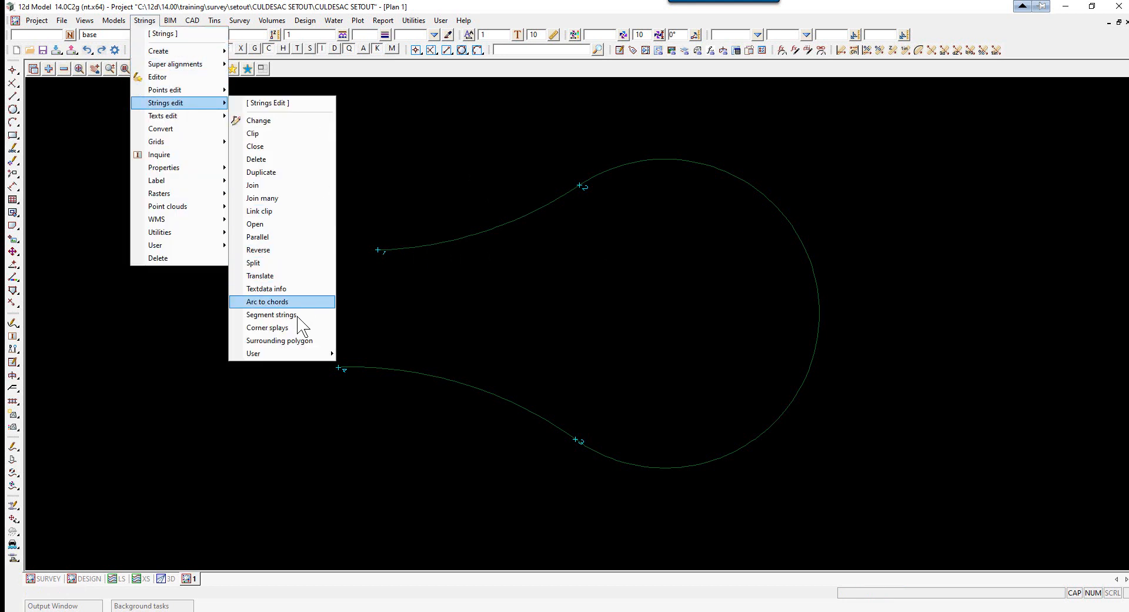
# - Segment the kerb's upper arm into 4, the arc into 8, and the lower arm into 4 parts
pyautogui.click(271, 314)
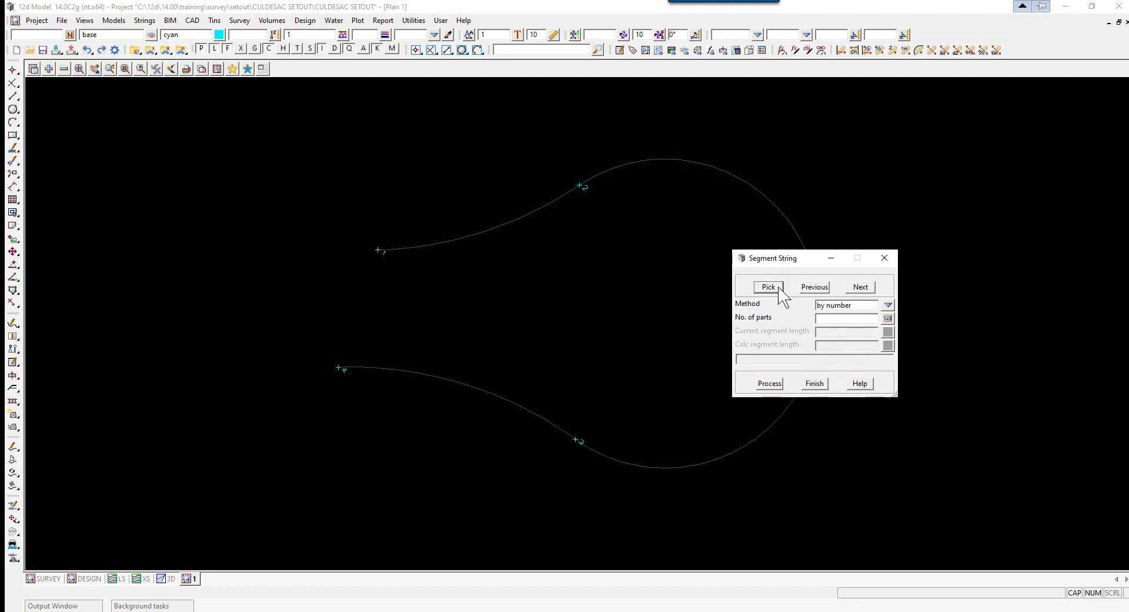
pyautogui.click(767, 287)
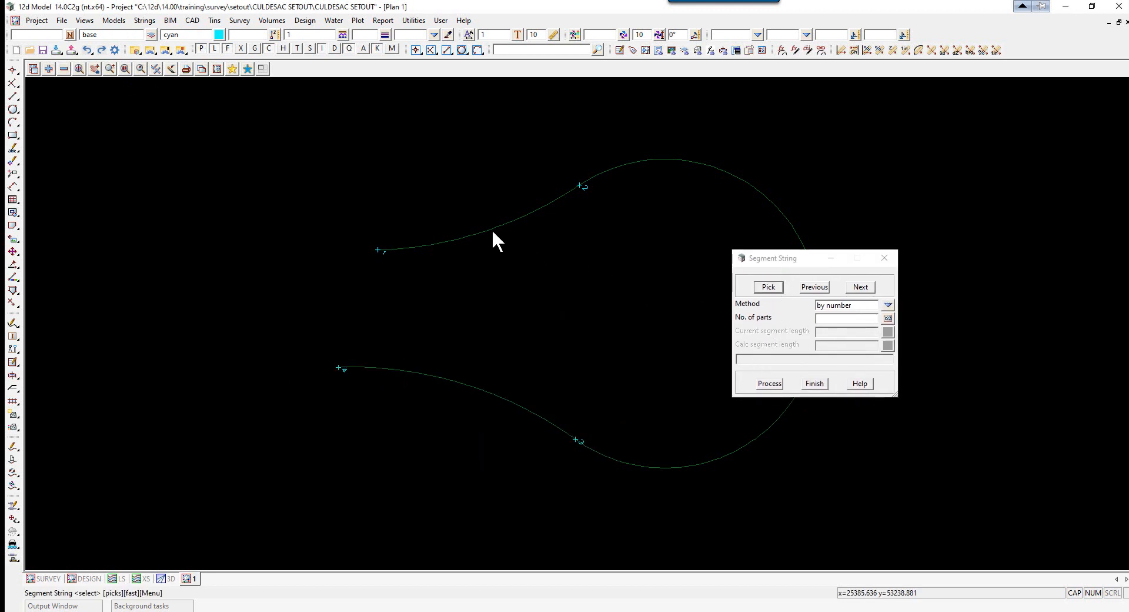
pyautogui.click(768, 383)
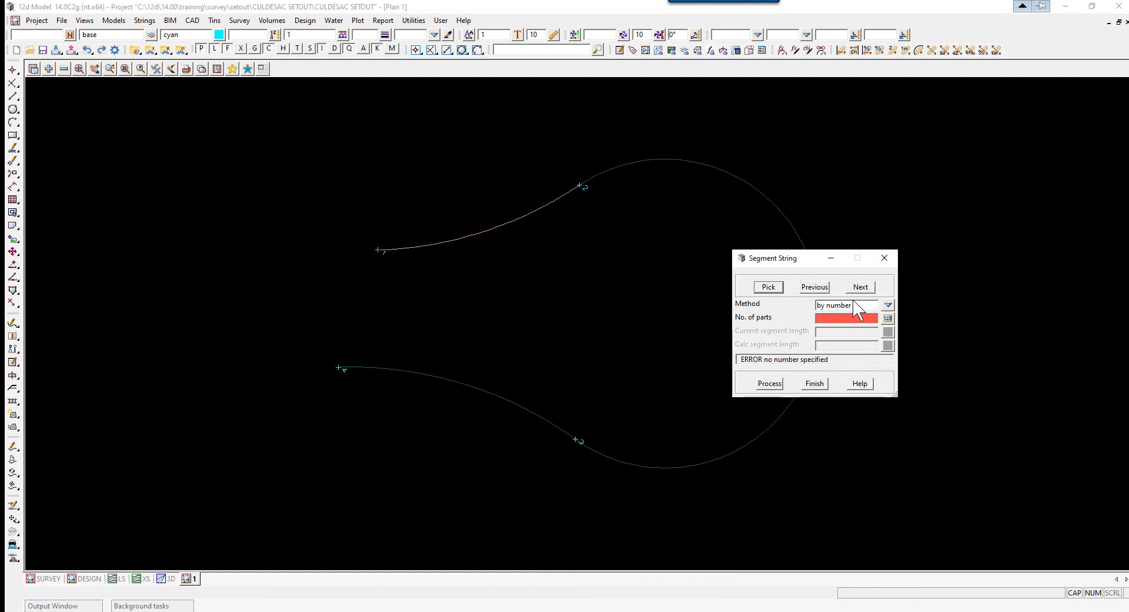
pyautogui.click(843, 317)
pyautogui.write('4')
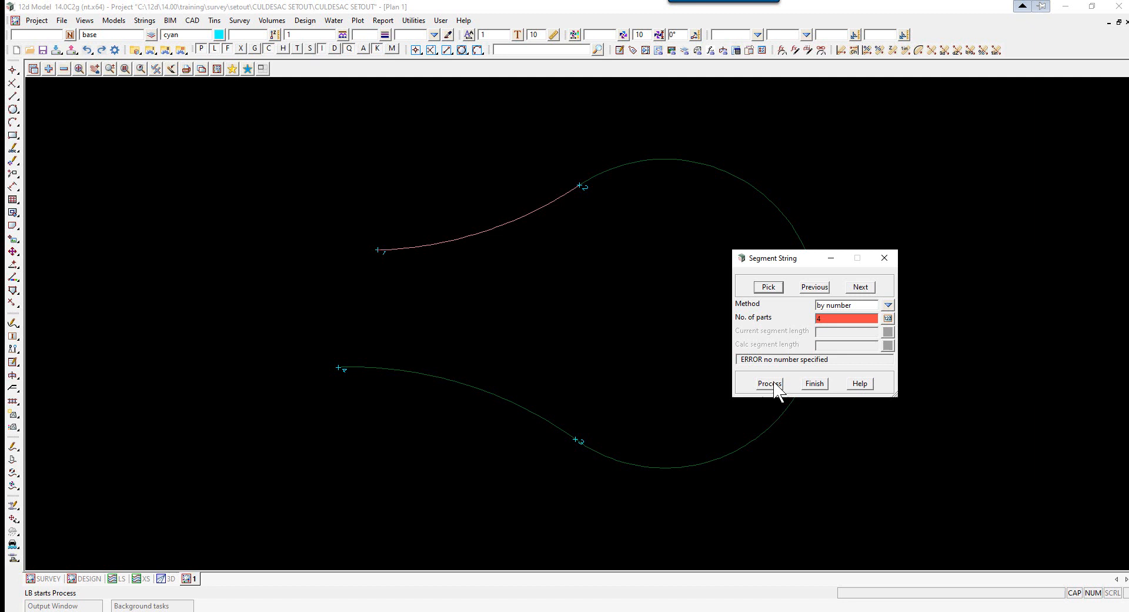
pyautogui.click(769, 383)
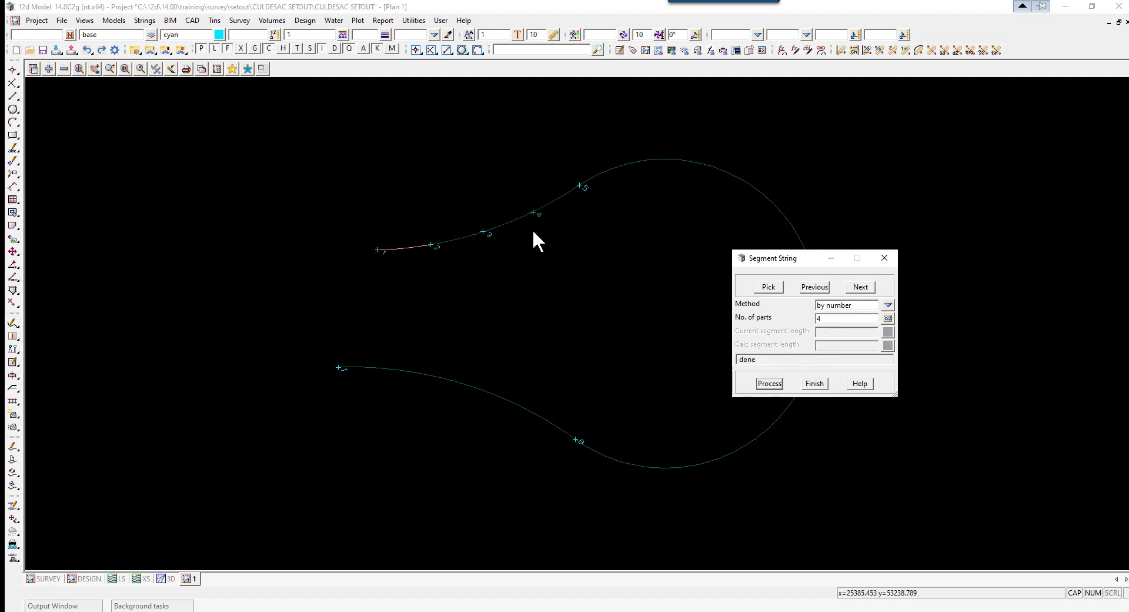
pyautogui.moveTo(770, 257); pyautogui.dragTo(821, 234)
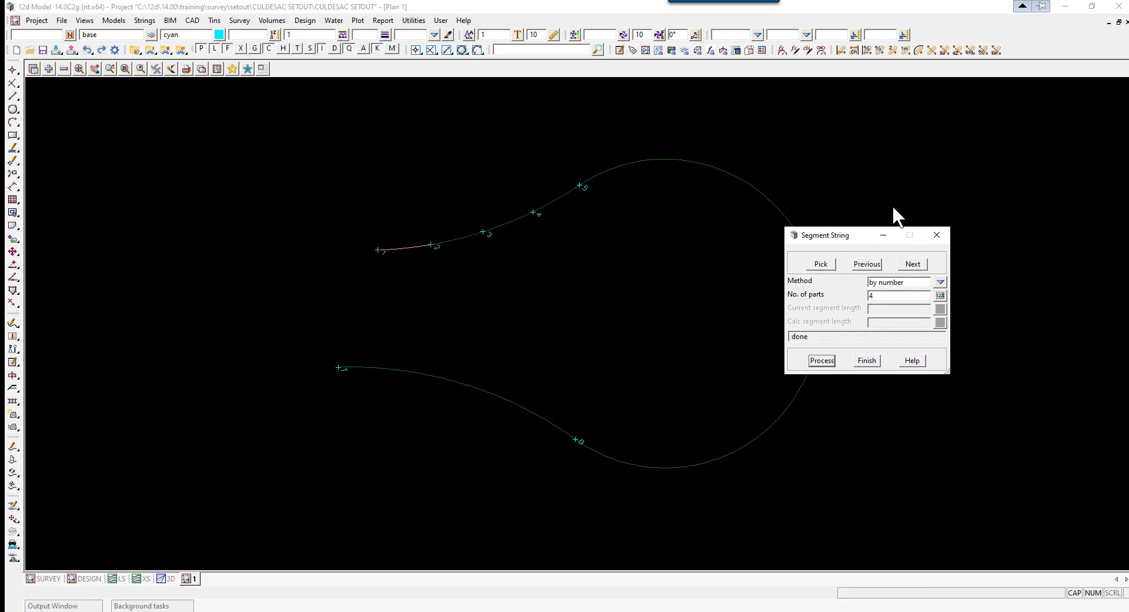
pyautogui.moveTo(828, 234); pyautogui.dragTo(896, 172)
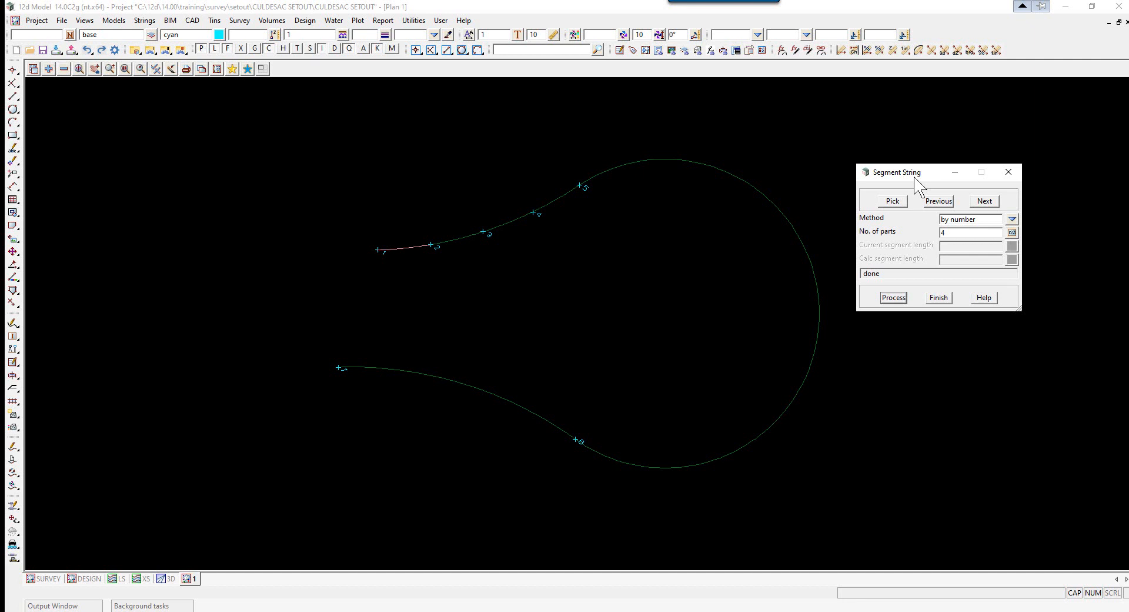
pyautogui.moveTo(675, 177)
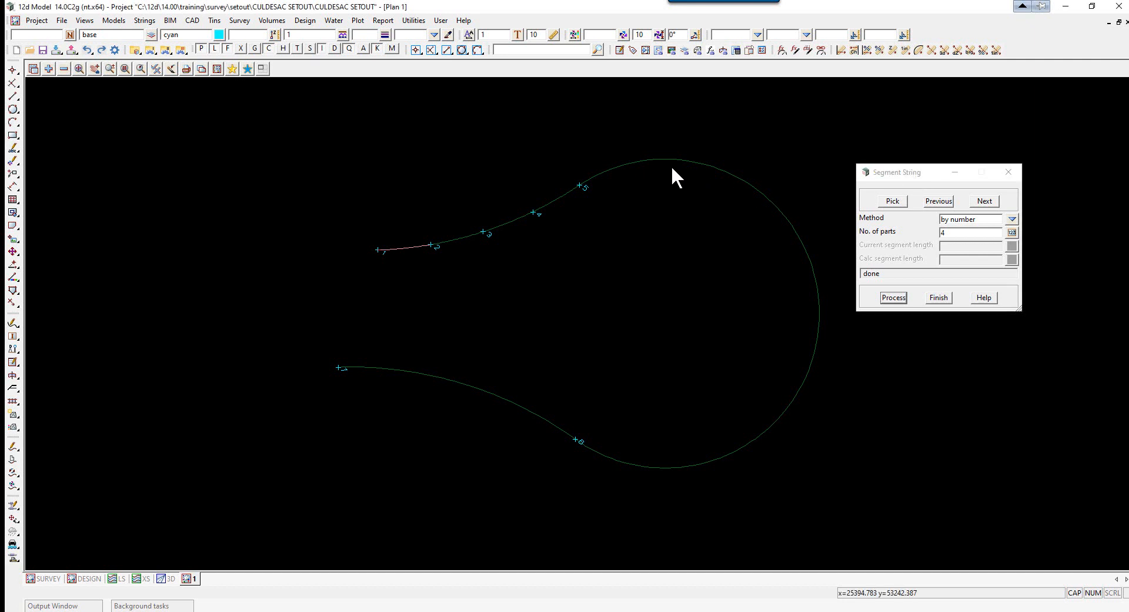
pyautogui.moveTo(634, 464)
pyautogui.write('8')
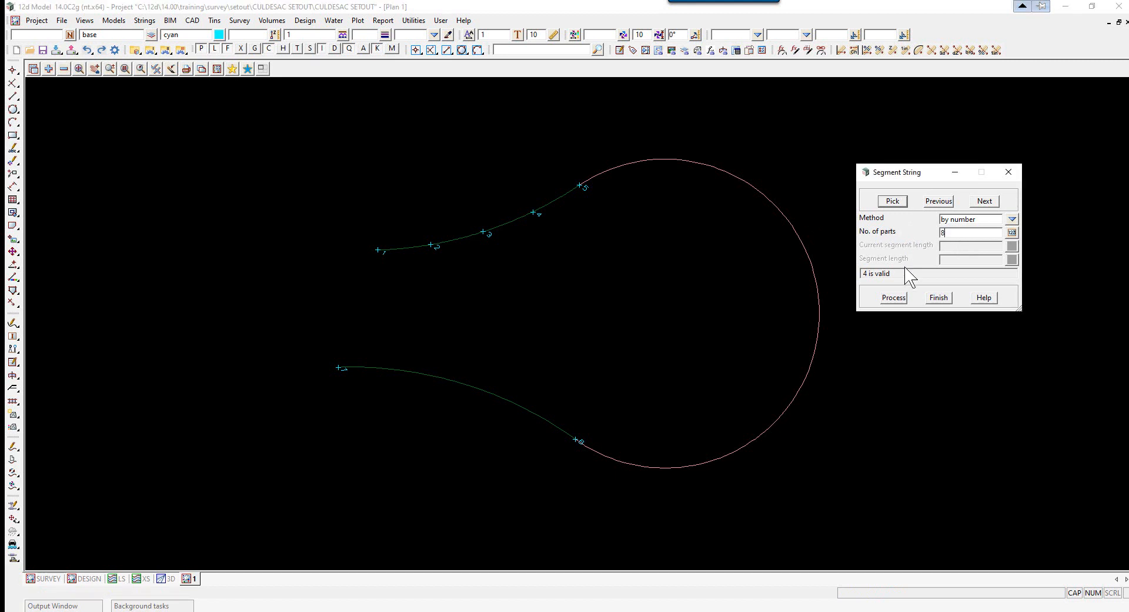
pyautogui.click(892, 296)
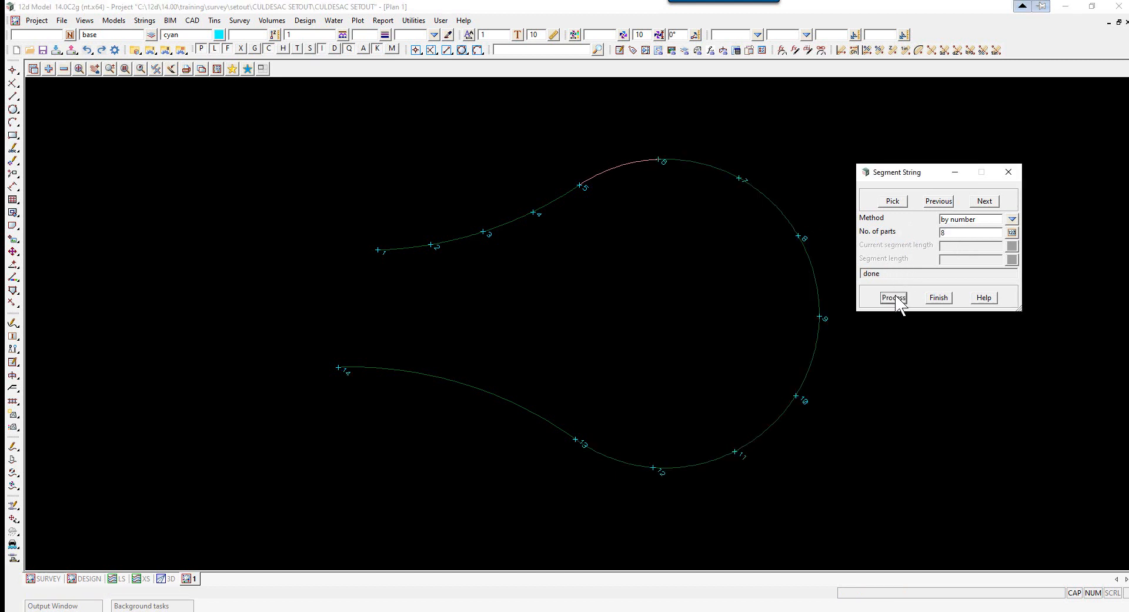
pyautogui.click(892, 297)
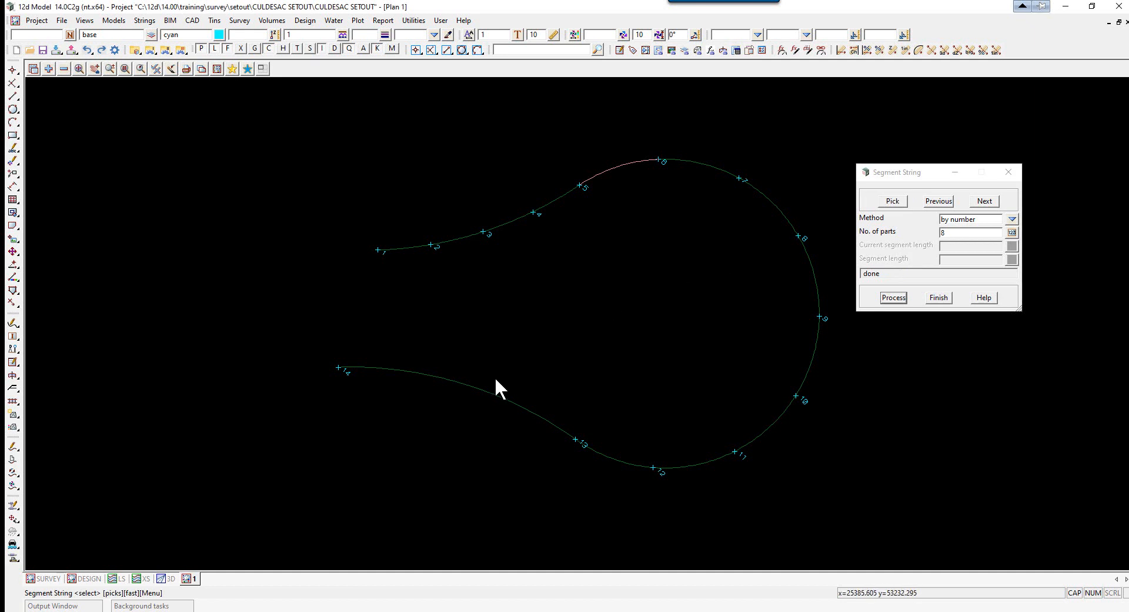
pyautogui.click(495, 401)
pyautogui.write('4')
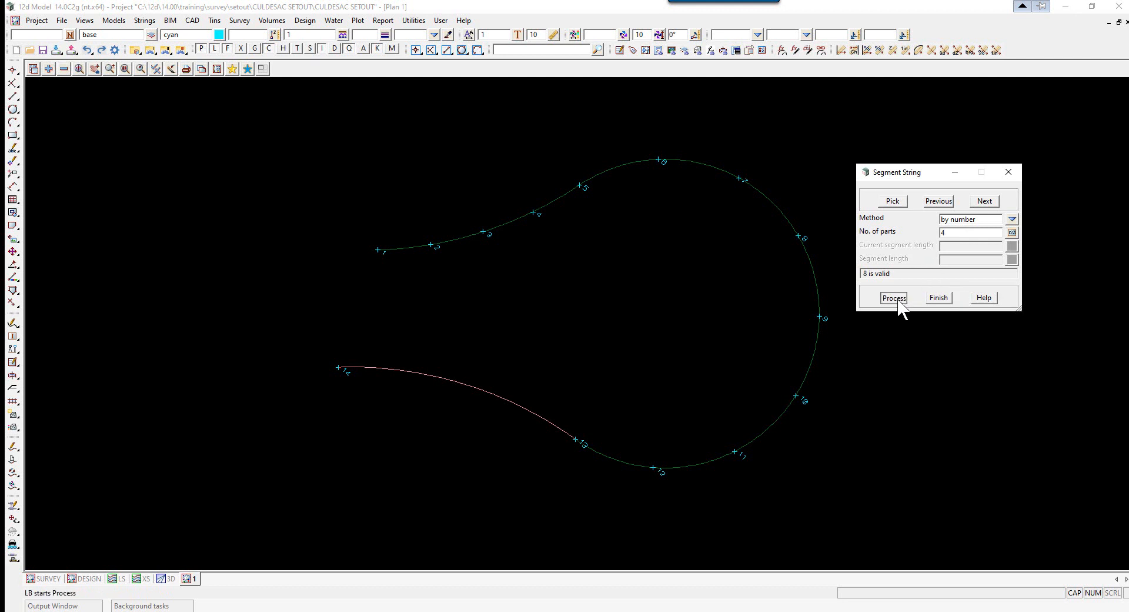
pyautogui.click(893, 297)
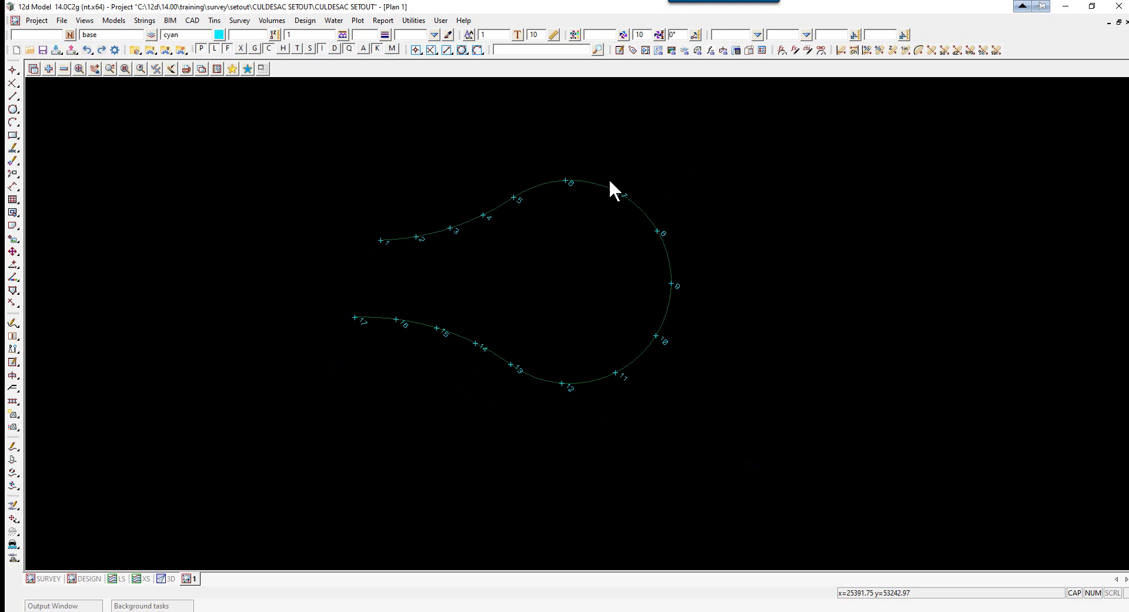
pyautogui.moveTo(359, 224)
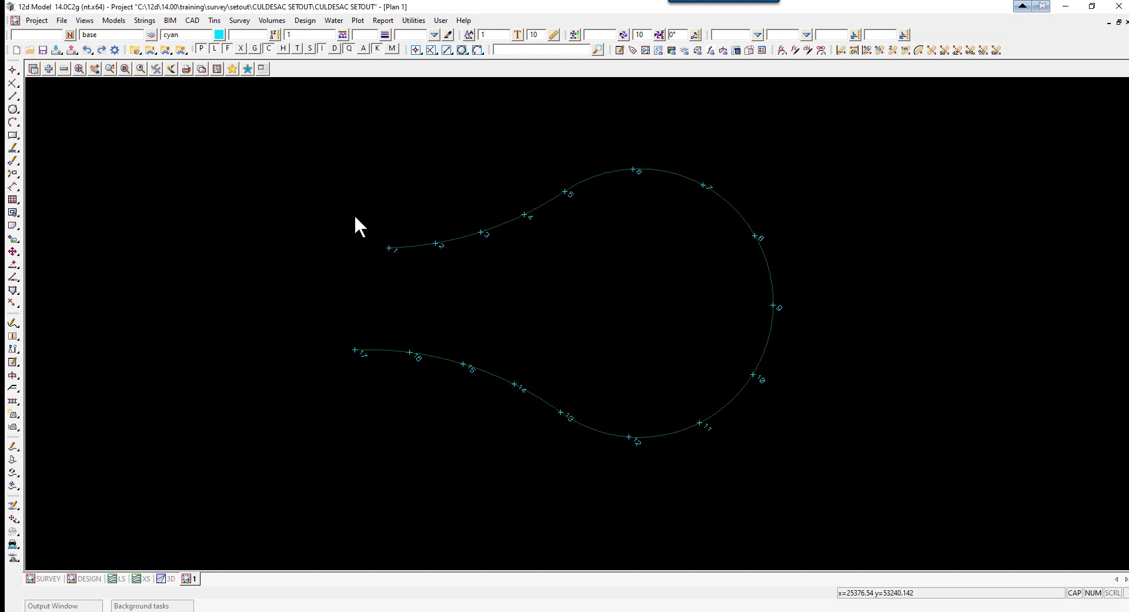
pyautogui.moveTo(450, 239)
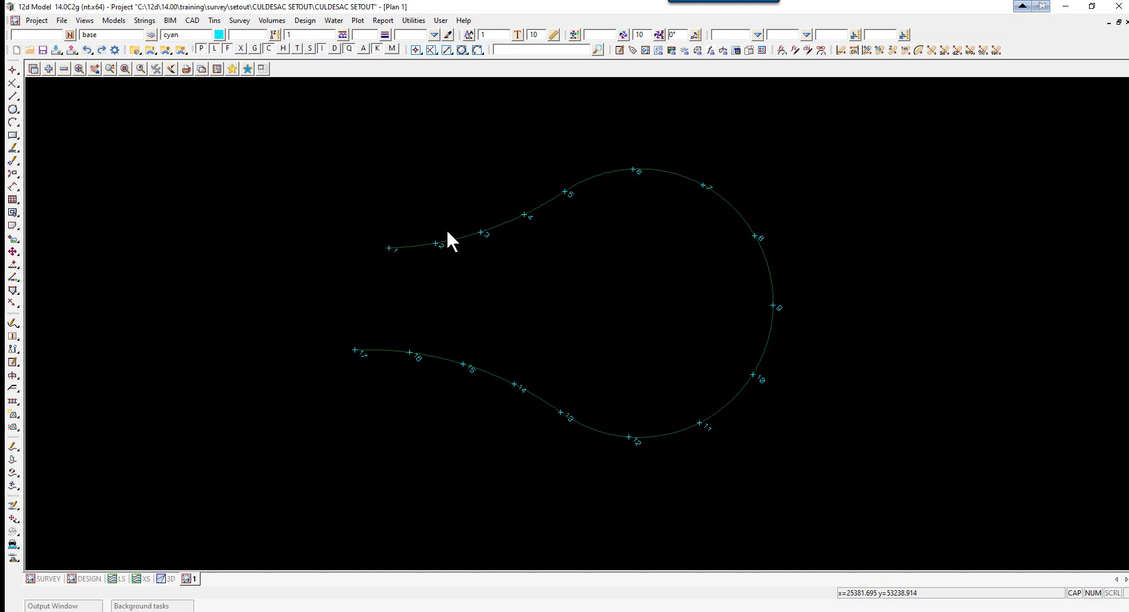
pyautogui.moveTo(439, 353)
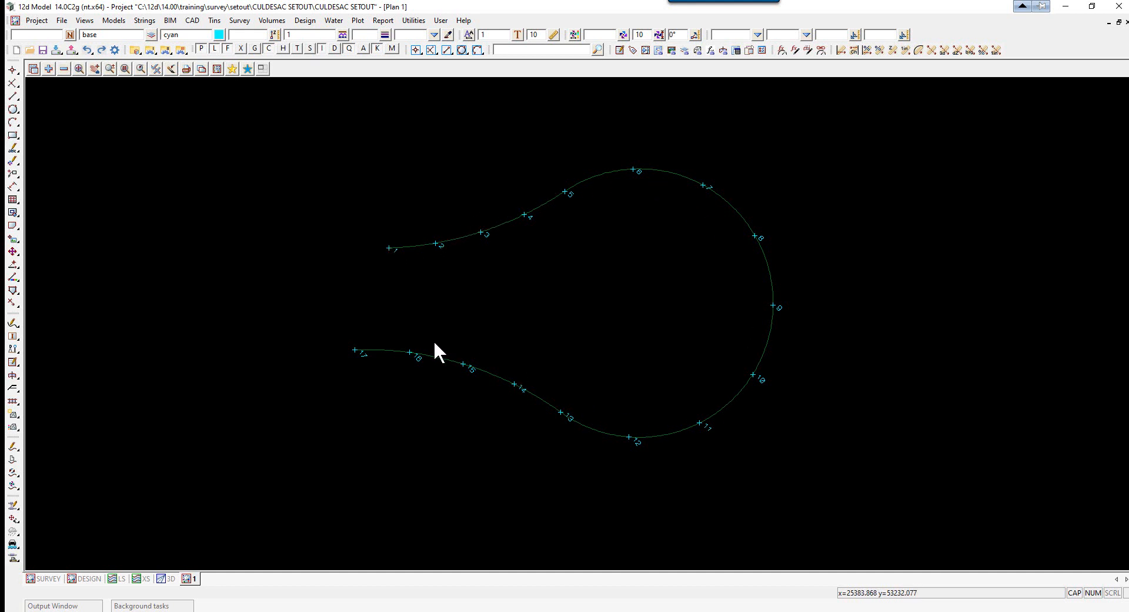
pyautogui.moveTo(367, 357)
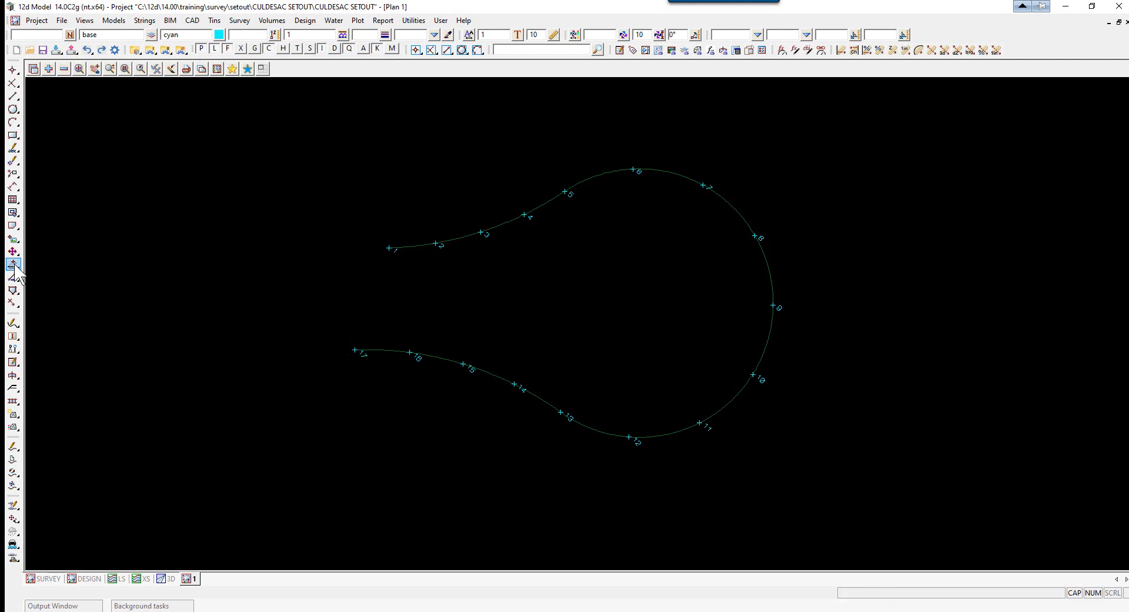
# - Set the kerb string's first vertex height to 34.87
pyautogui.click(13, 264)
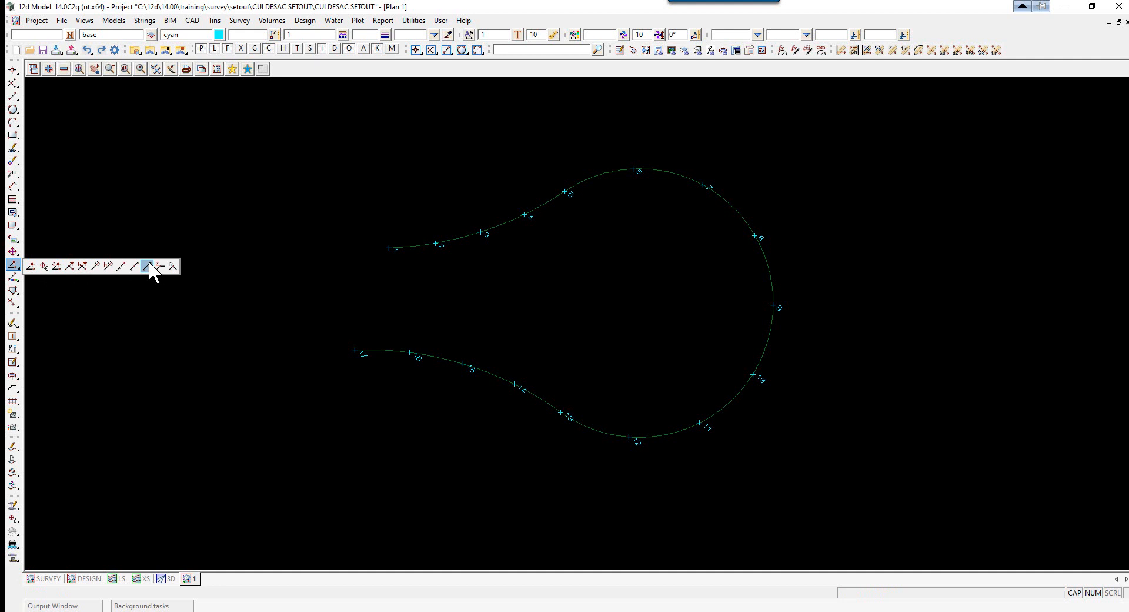
pyautogui.moveTo(160, 266)
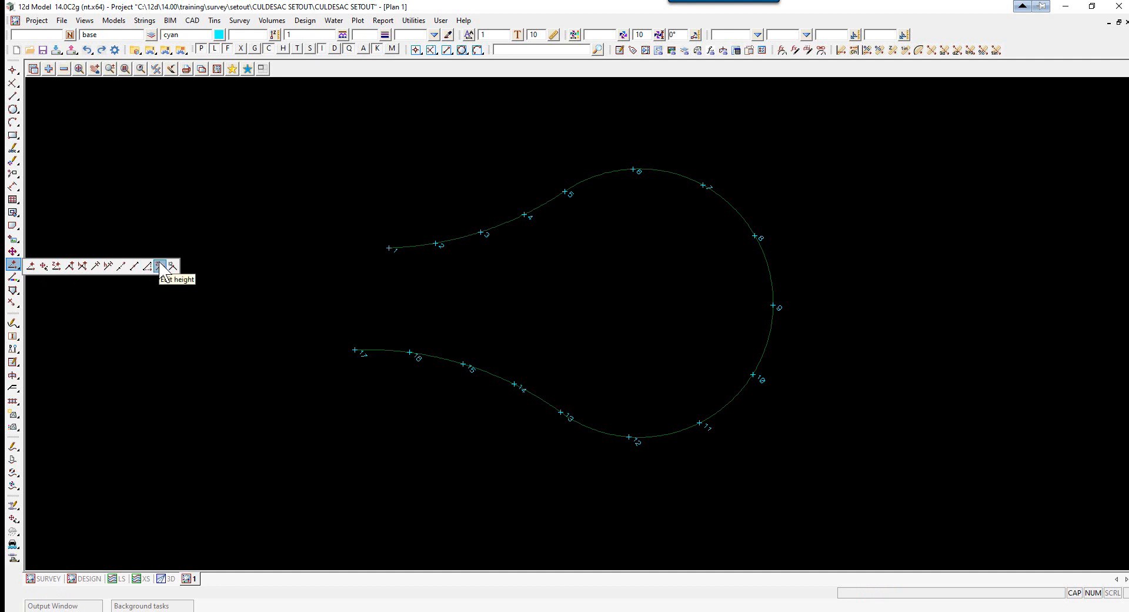
pyautogui.click(164, 266)
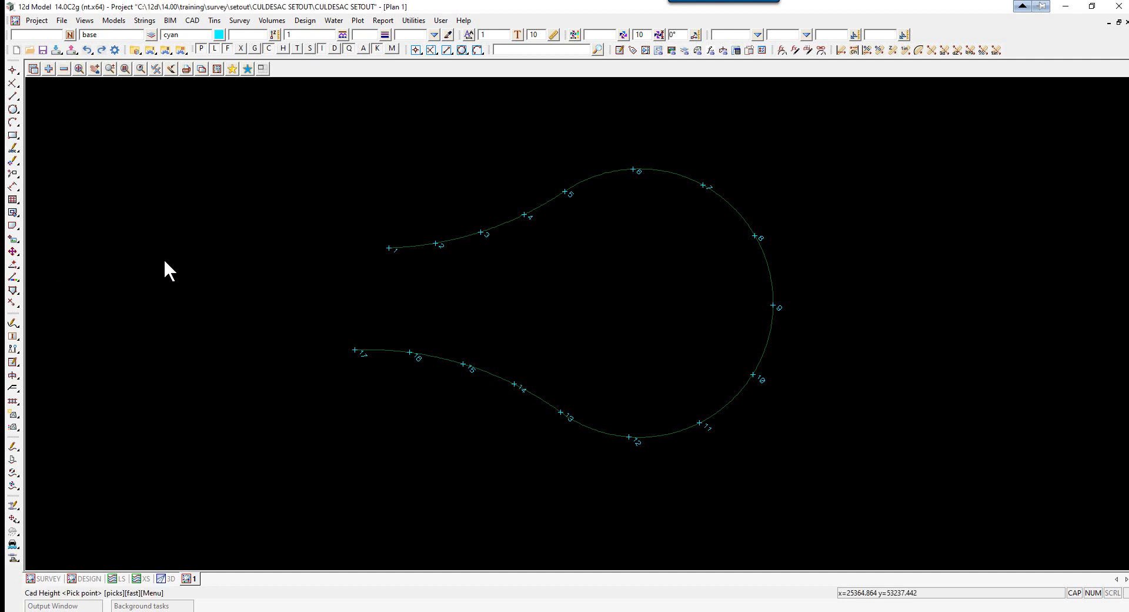
pyautogui.moveTo(392, 255)
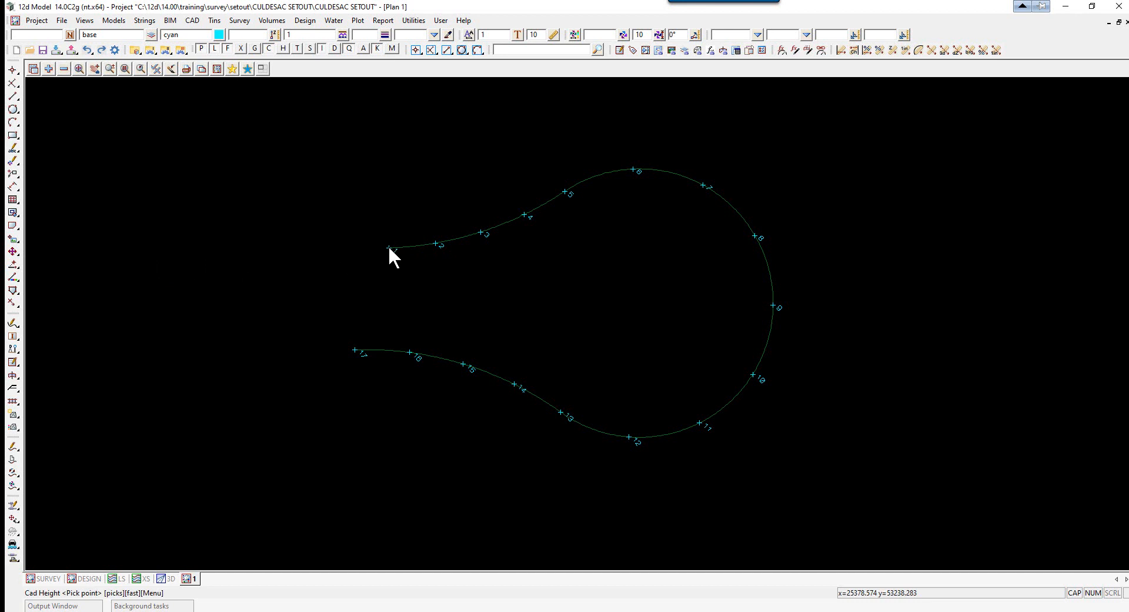
pyautogui.click(389, 249)
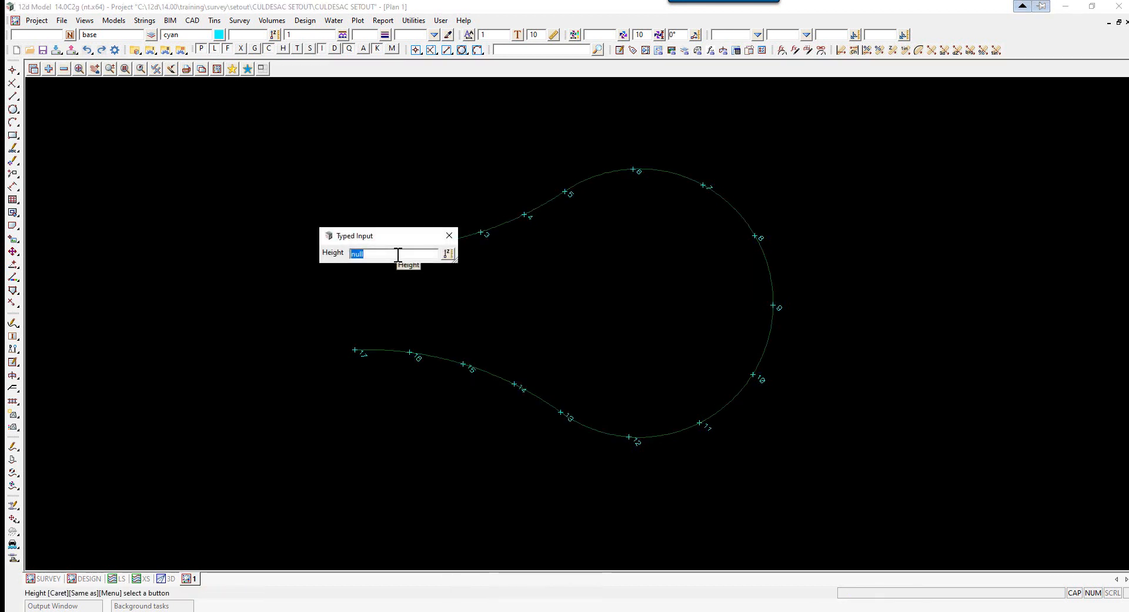
pyautogui.write('34.')
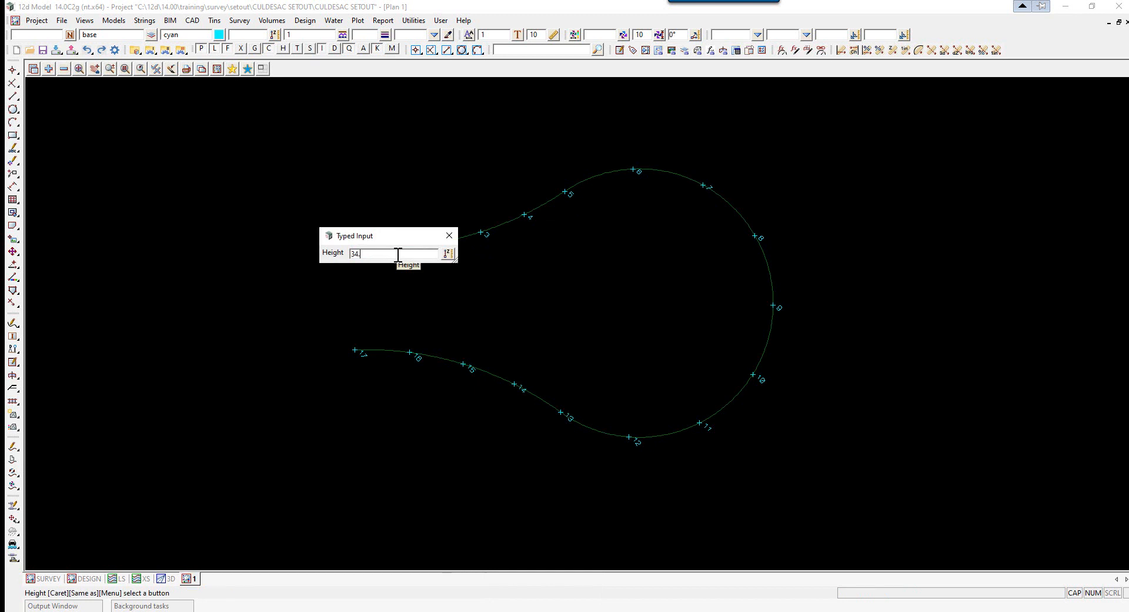
pyautogui.press('Return')
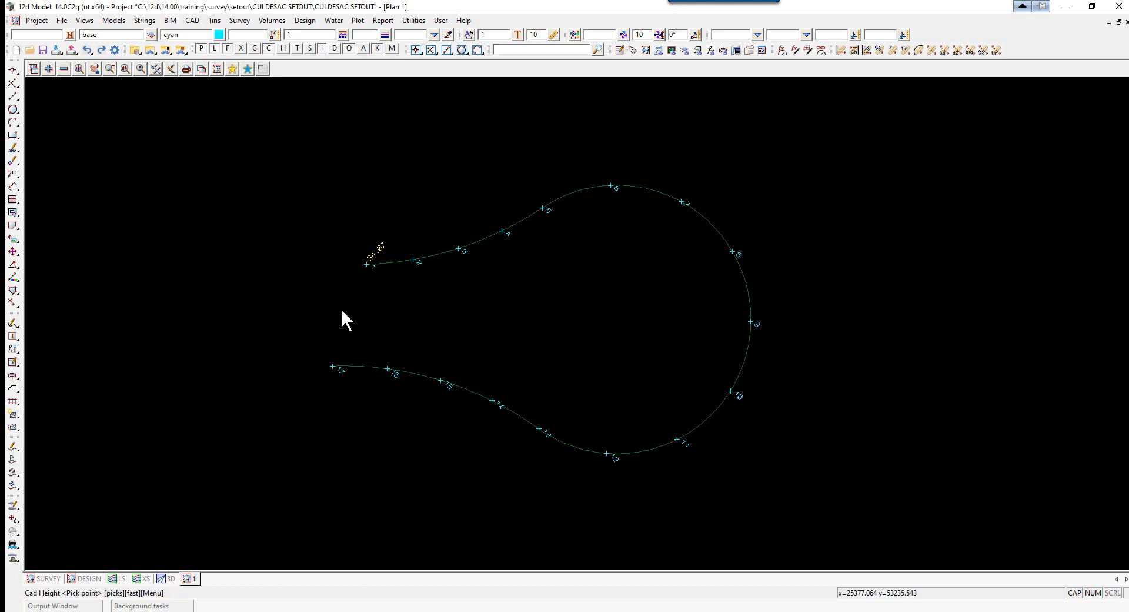
pyautogui.moveTo(510, 232)
pyautogui.write('OFFSET')
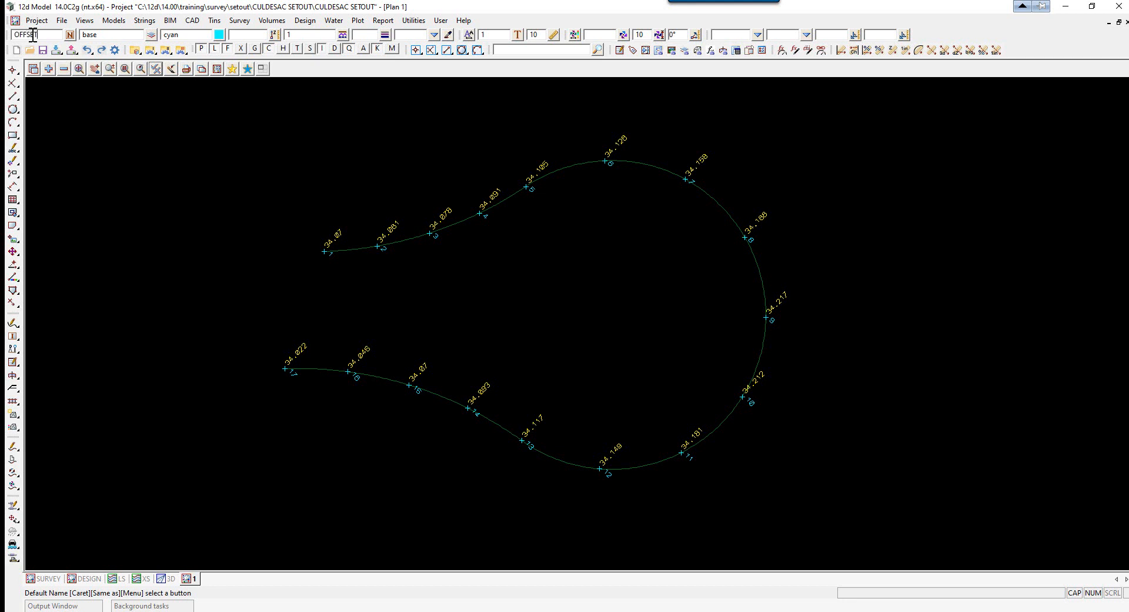
# - Set new strings to name OFFSET 500, model KB OFFSET 500, colour red
pyautogui.write('500')
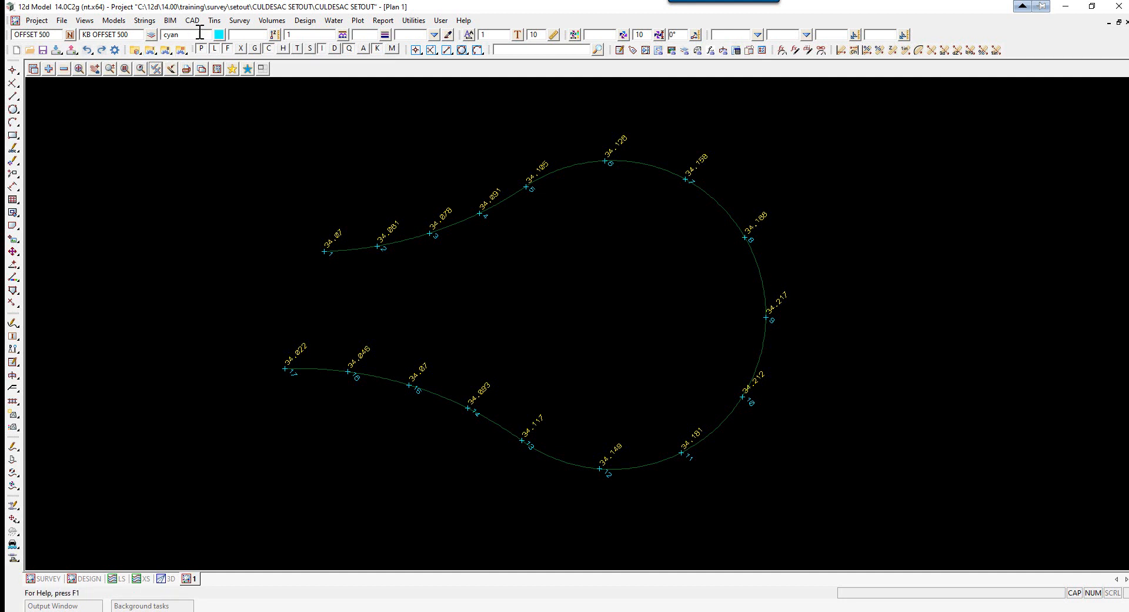
pyautogui.click(217, 34)
pyautogui.write('red')
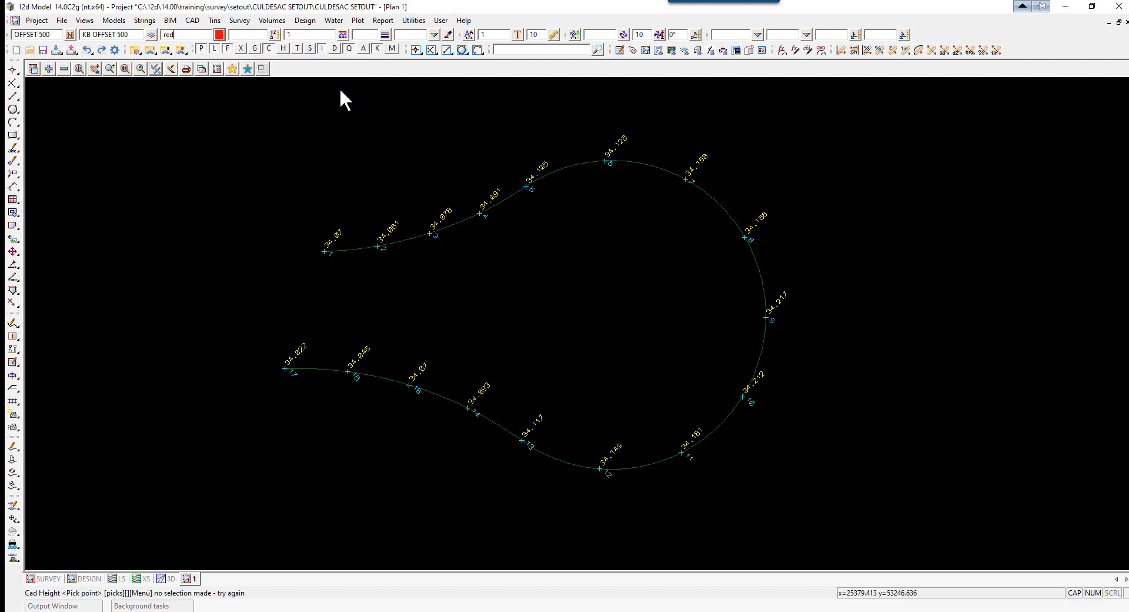
pyautogui.moveTo(358, 269)
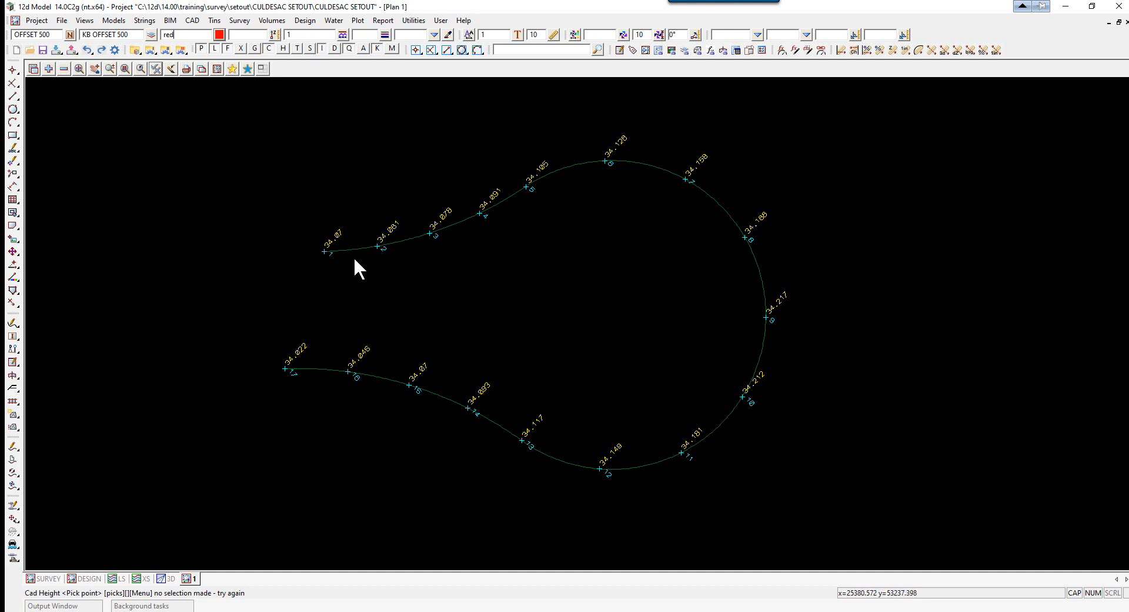
pyautogui.moveTo(486, 229)
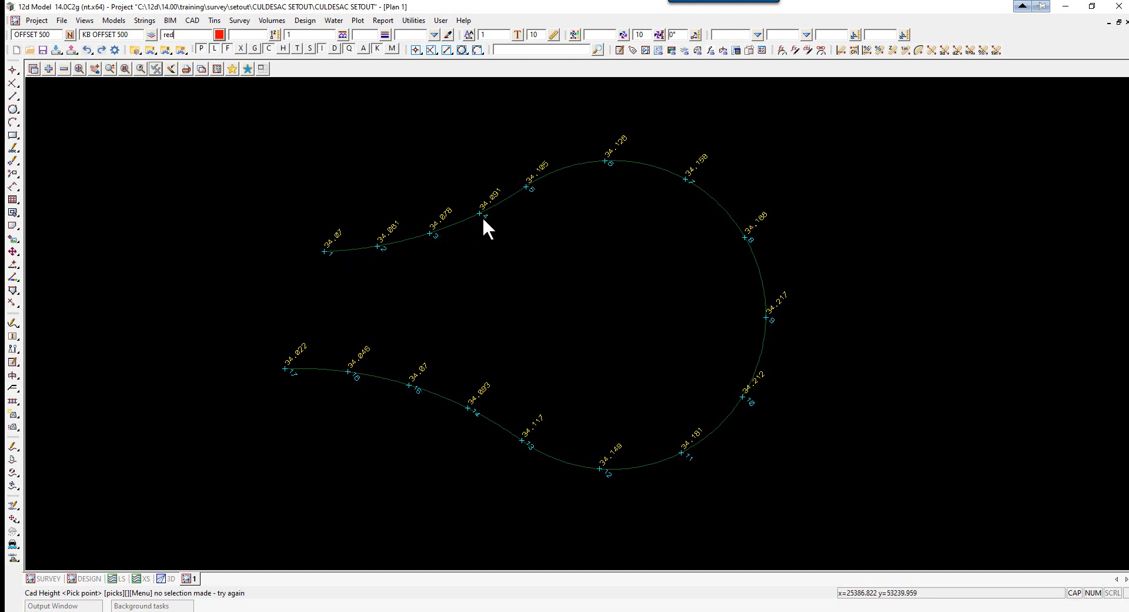
pyautogui.moveTo(362, 245)
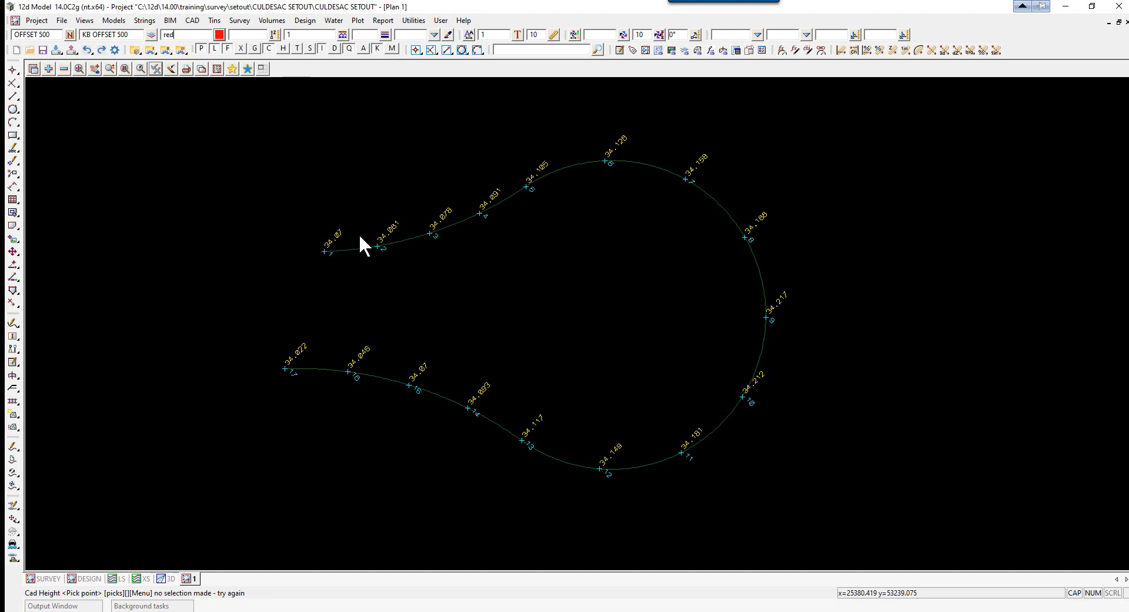
pyautogui.moveTo(338, 193)
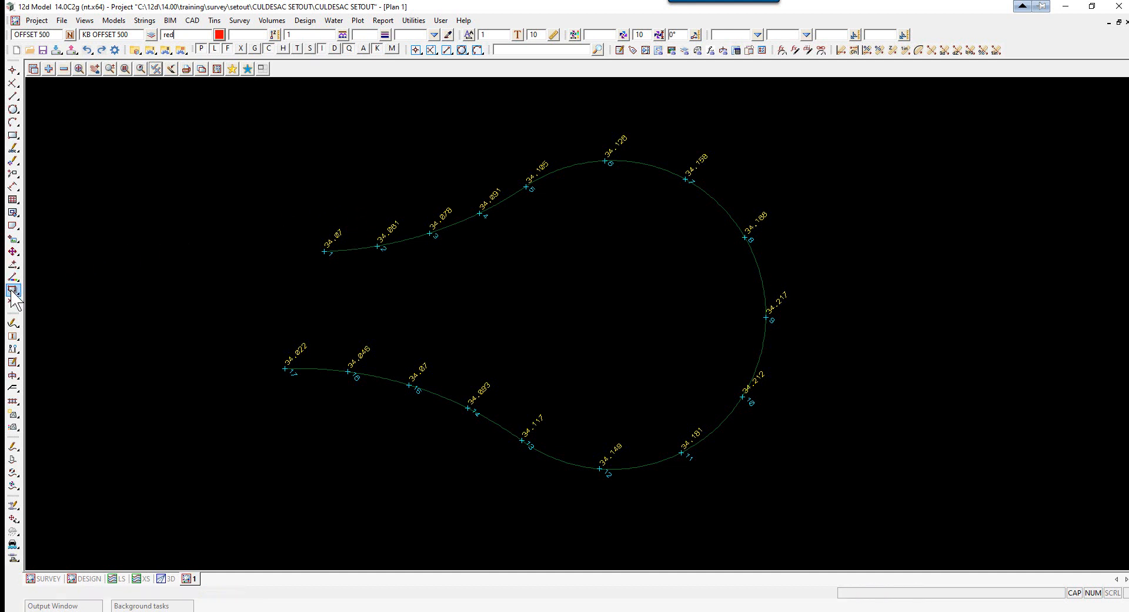
# - Create a string parallel to the kerb string at offset distance -1
pyautogui.click(13, 291)
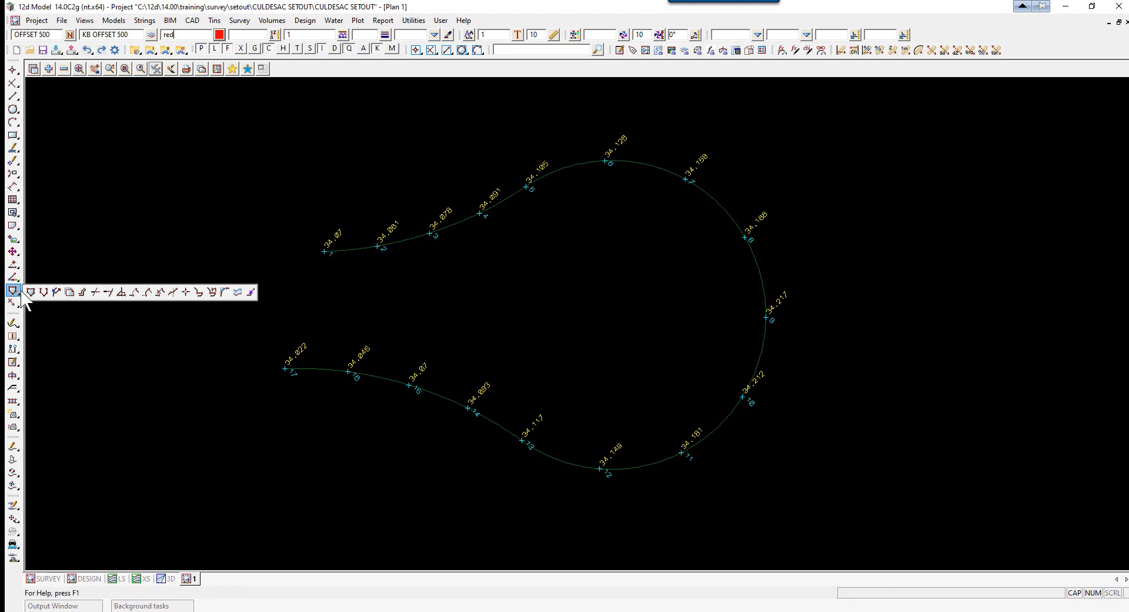
pyautogui.moveTo(83, 291)
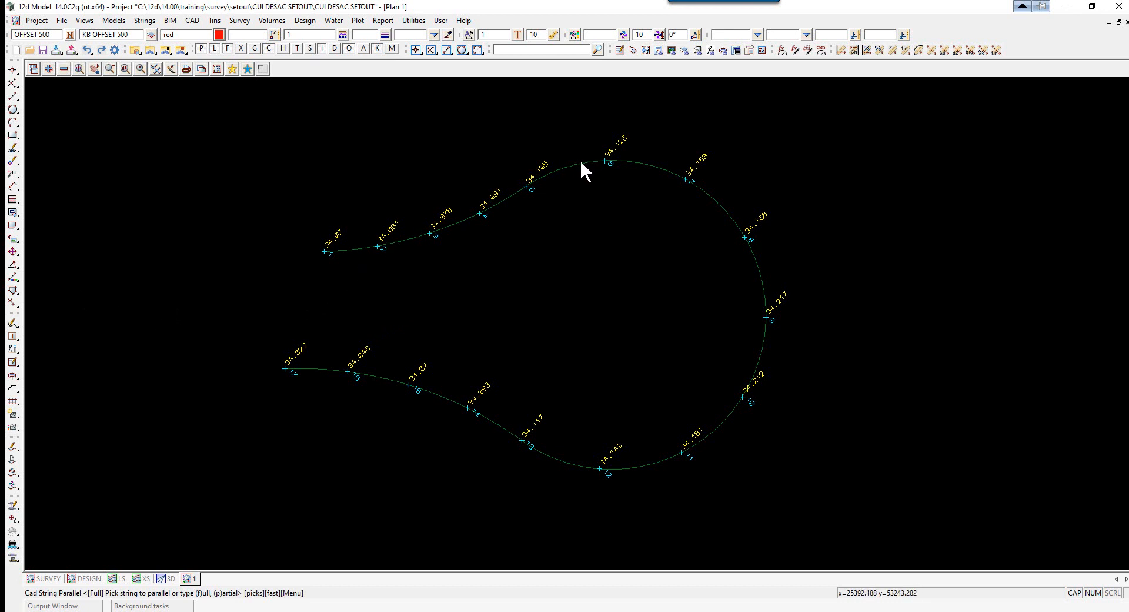
pyautogui.moveTo(543, 185)
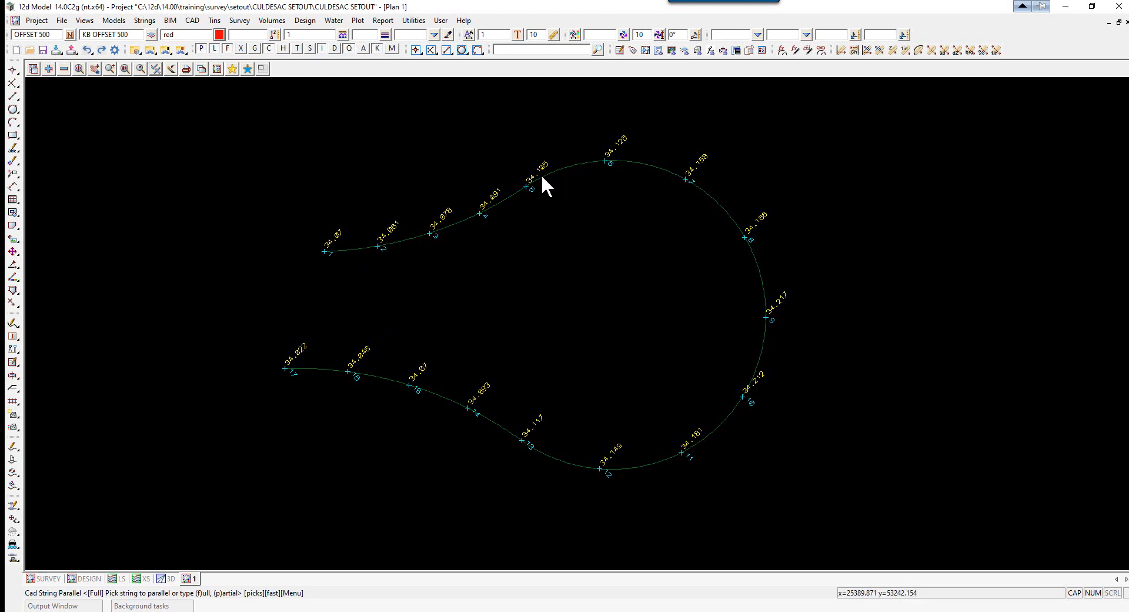
pyautogui.moveTo(557, 181)
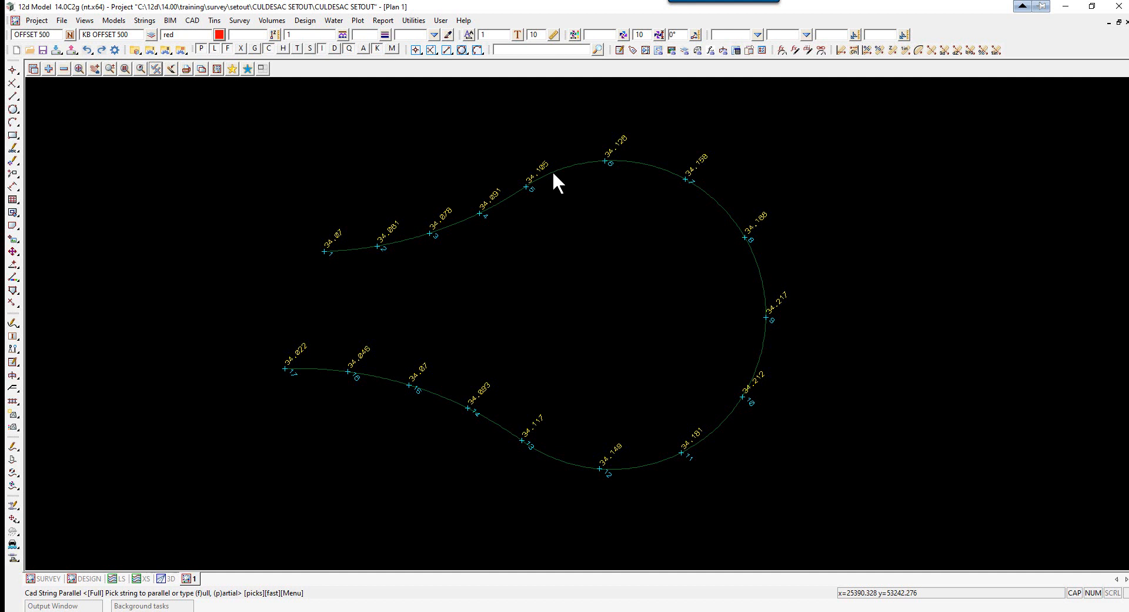
pyautogui.moveTo(575, 175)
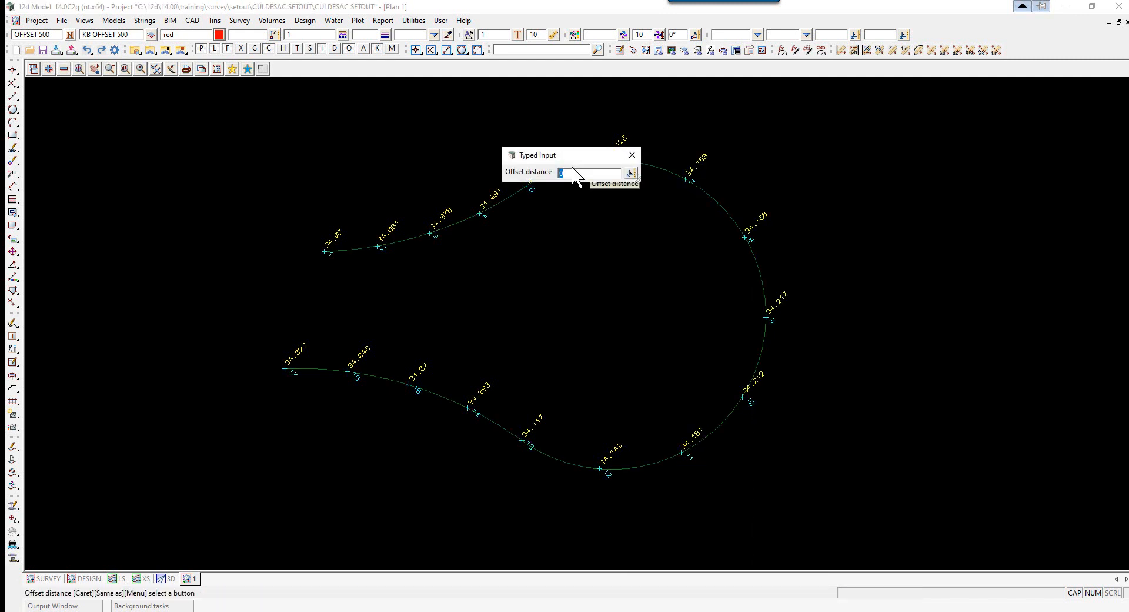
pyautogui.write('-1.')
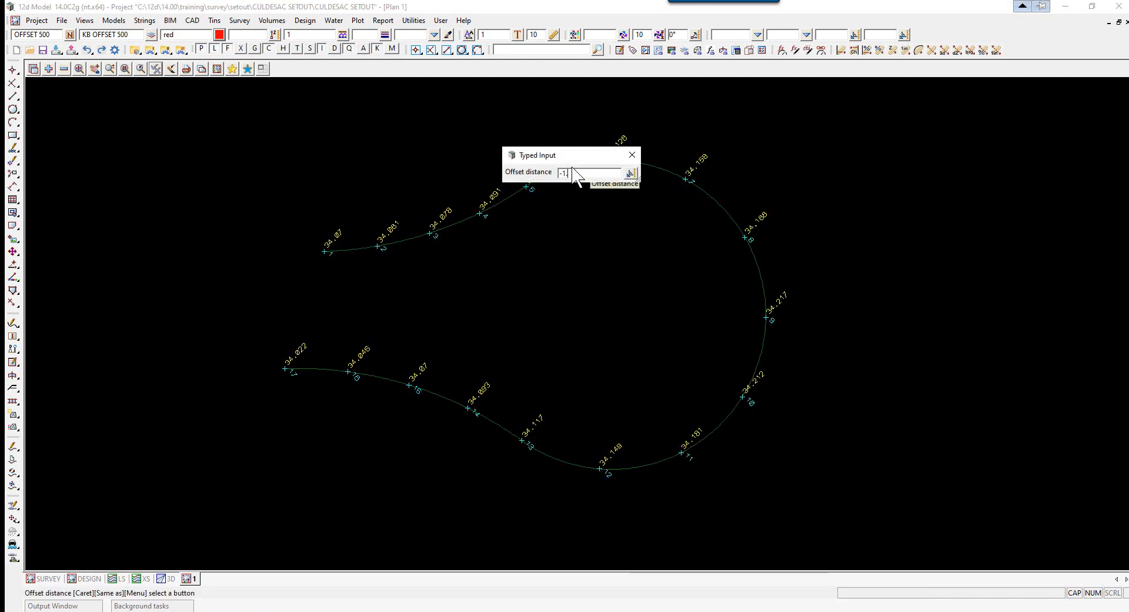
pyautogui.press('Return')
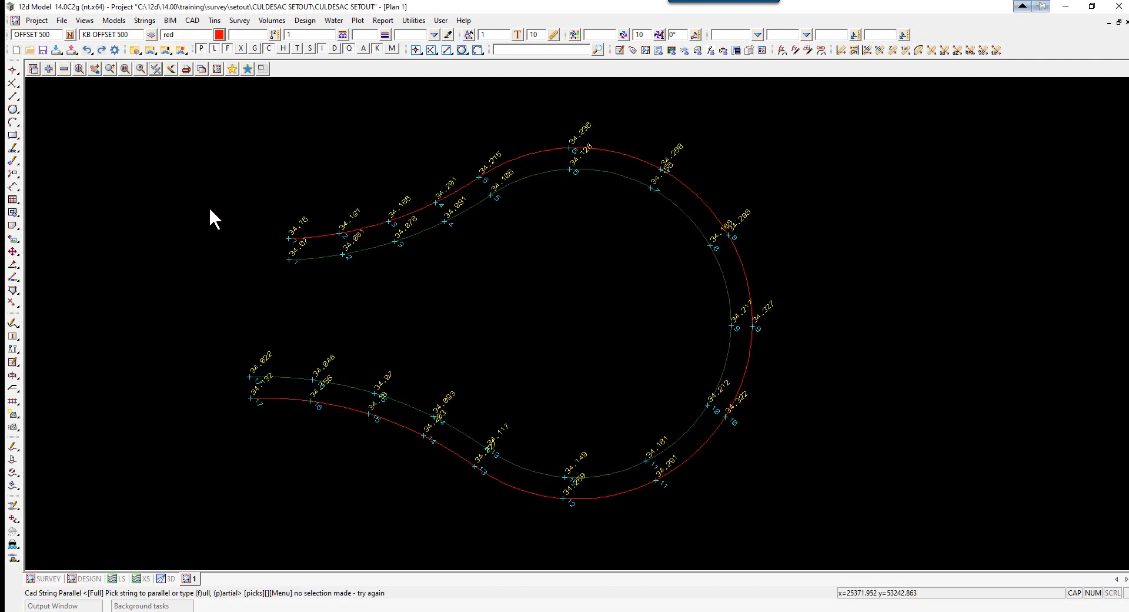
pyautogui.moveTo(727, 394)
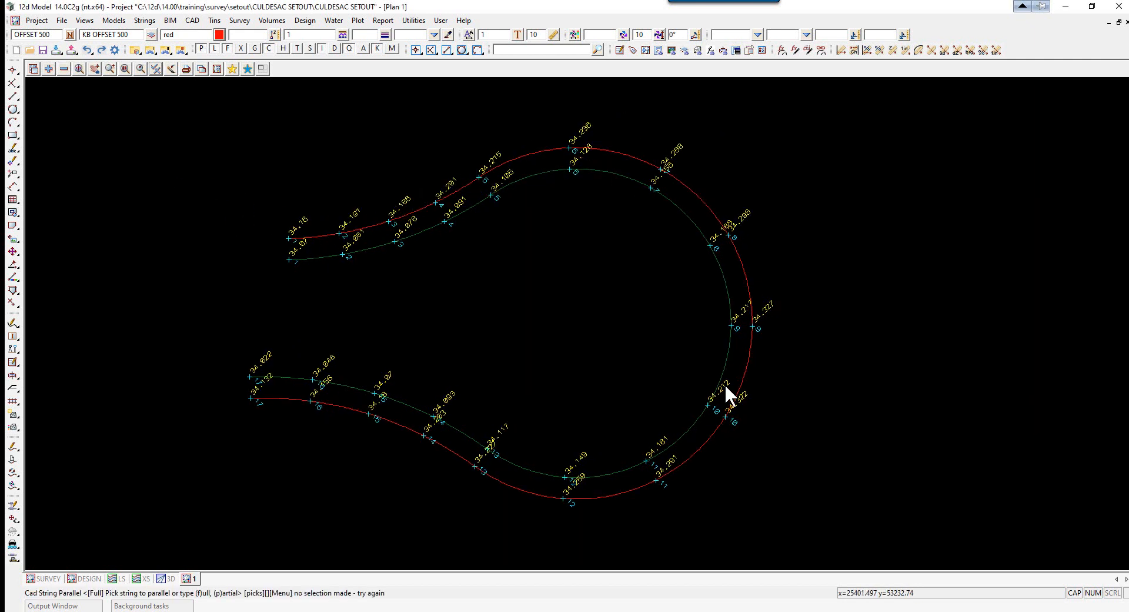
pyautogui.moveTo(290, 389)
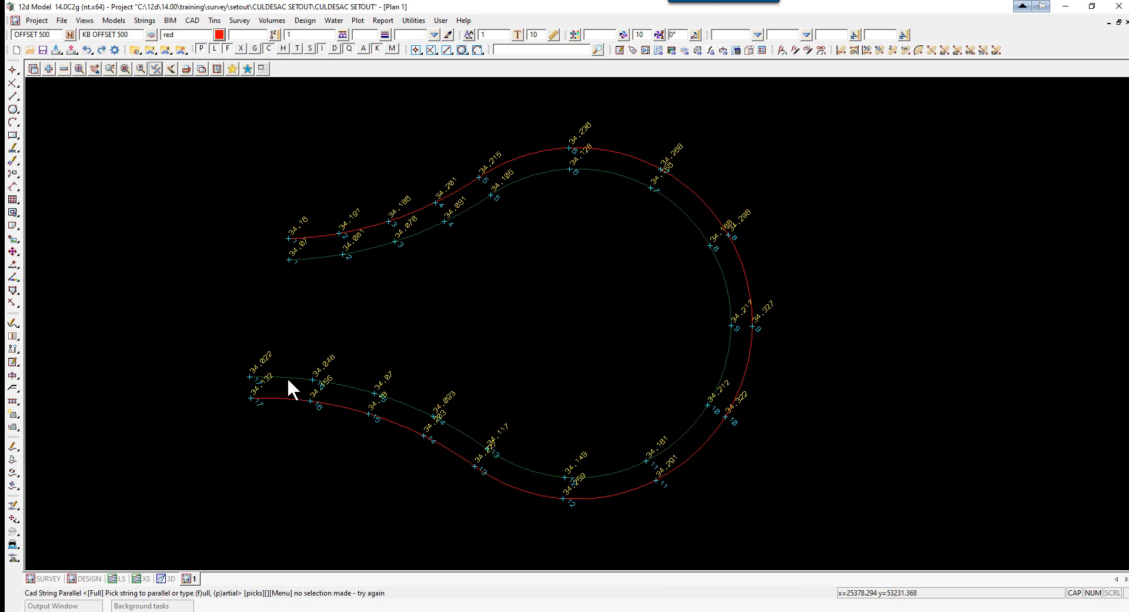
pyautogui.moveTo(298, 241)
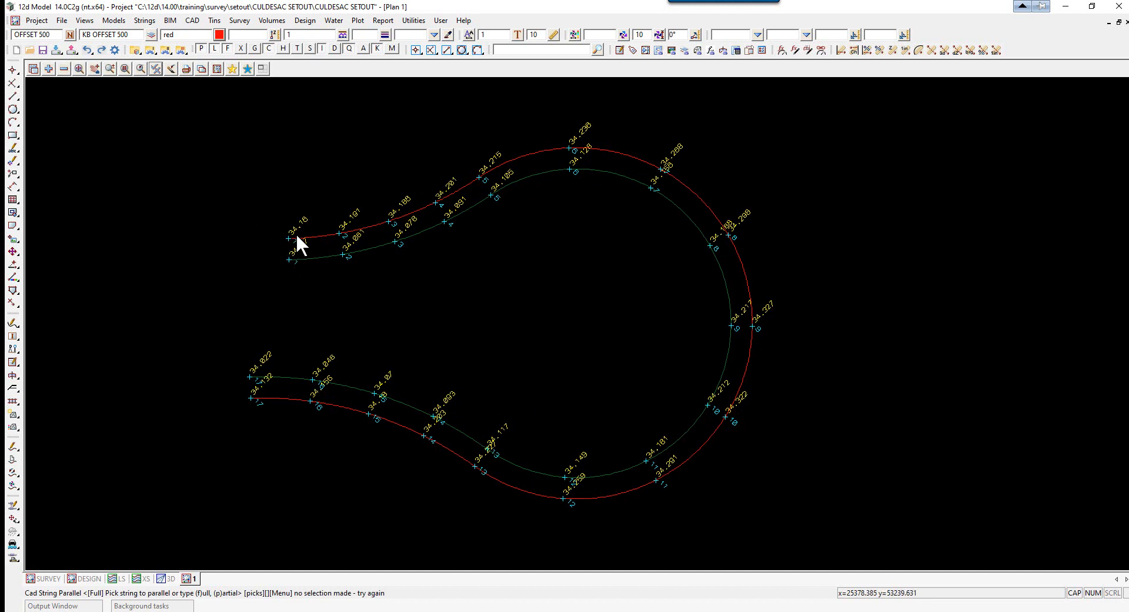
pyautogui.moveTo(481, 182)
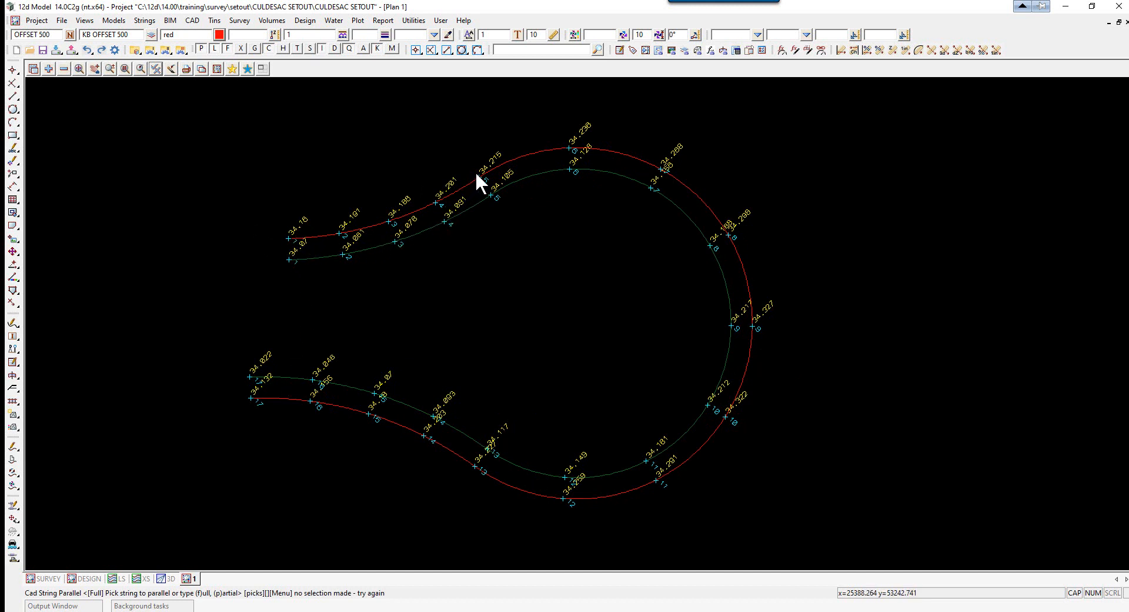